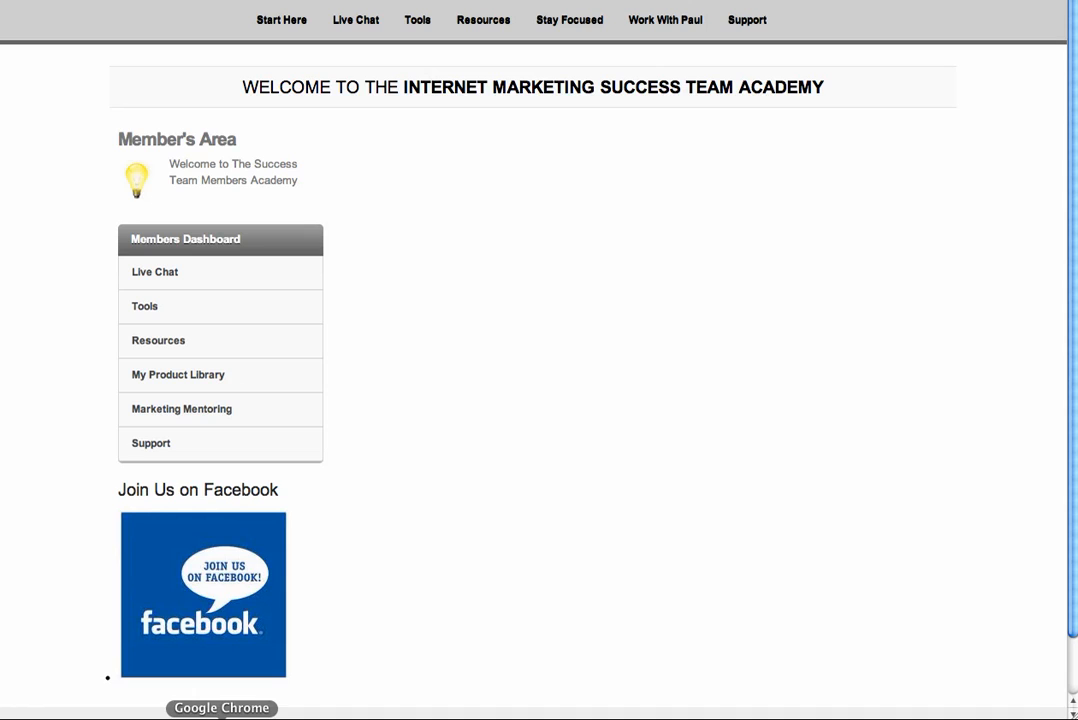
{"action": "mouse_move", "coordinate": [63, 655]}
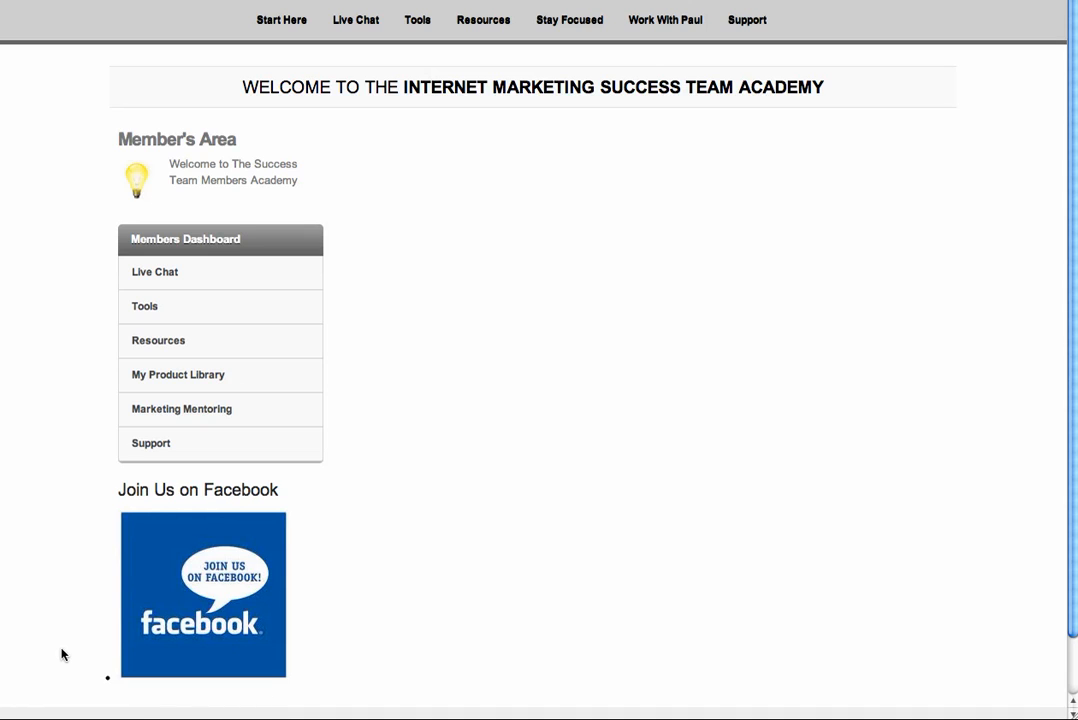
{"action": "mouse_move", "coordinate": [67, 653]}
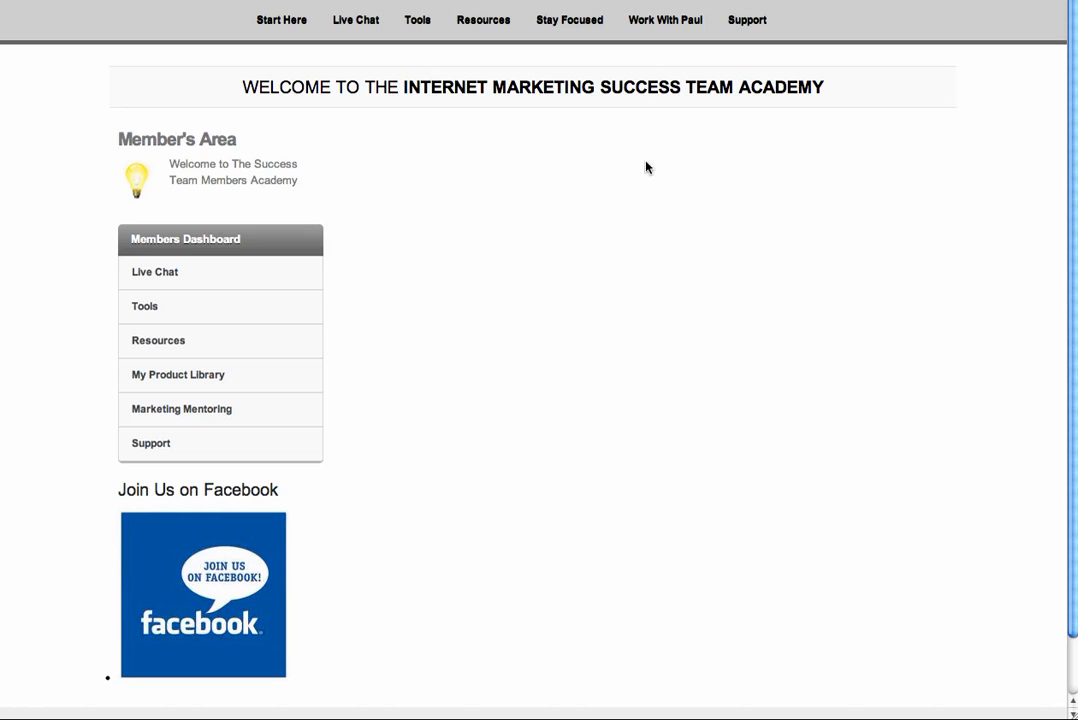
{"action": "mouse_move", "coordinate": [632, 197]}
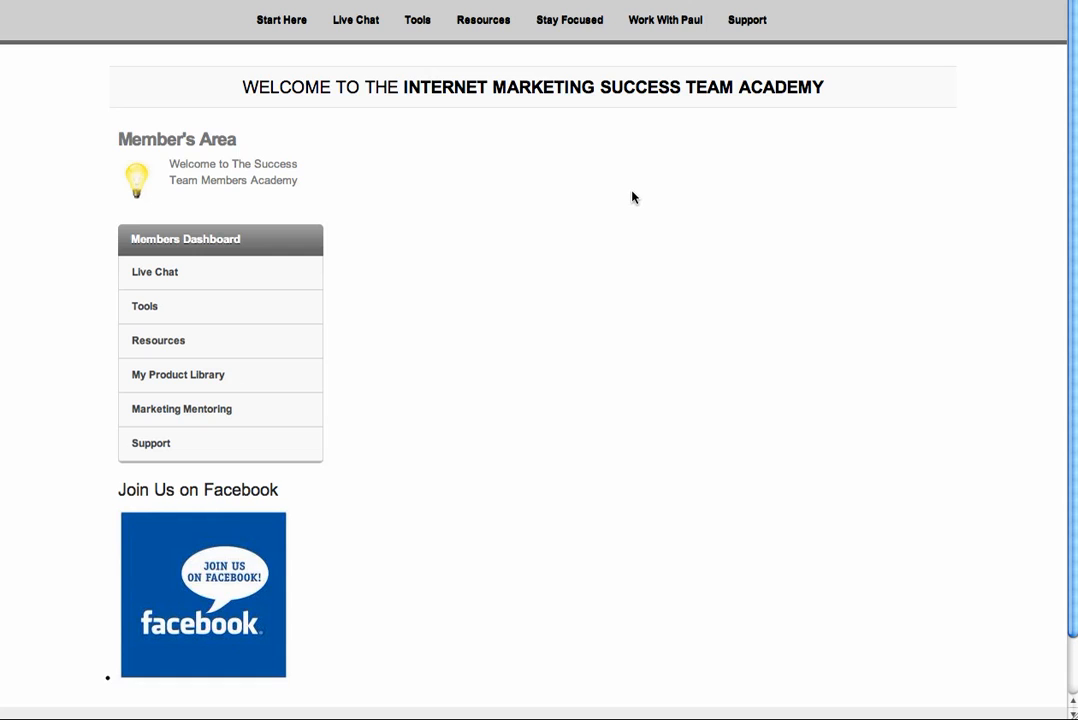
{"action": "mouse_move", "coordinate": [537, 274]}
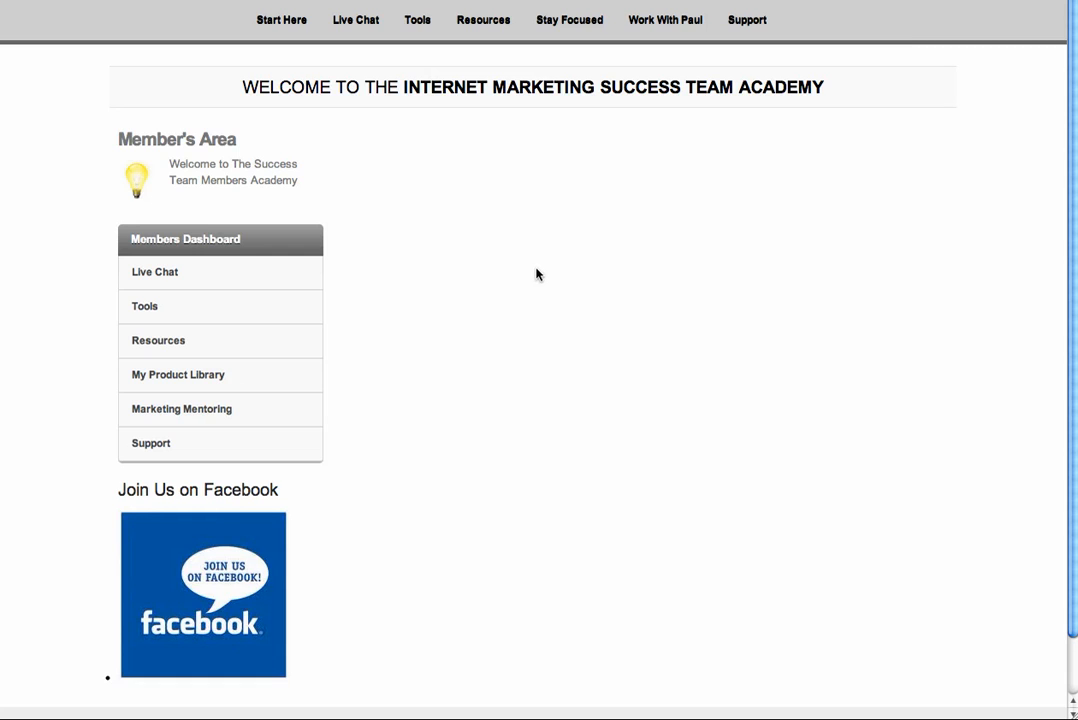
- Scroll the dashboard, open the Live Chat page from the sidebar, then head to Tools
{"action": "scroll", "scroll_direction": "down", "scroll_amount": 3}
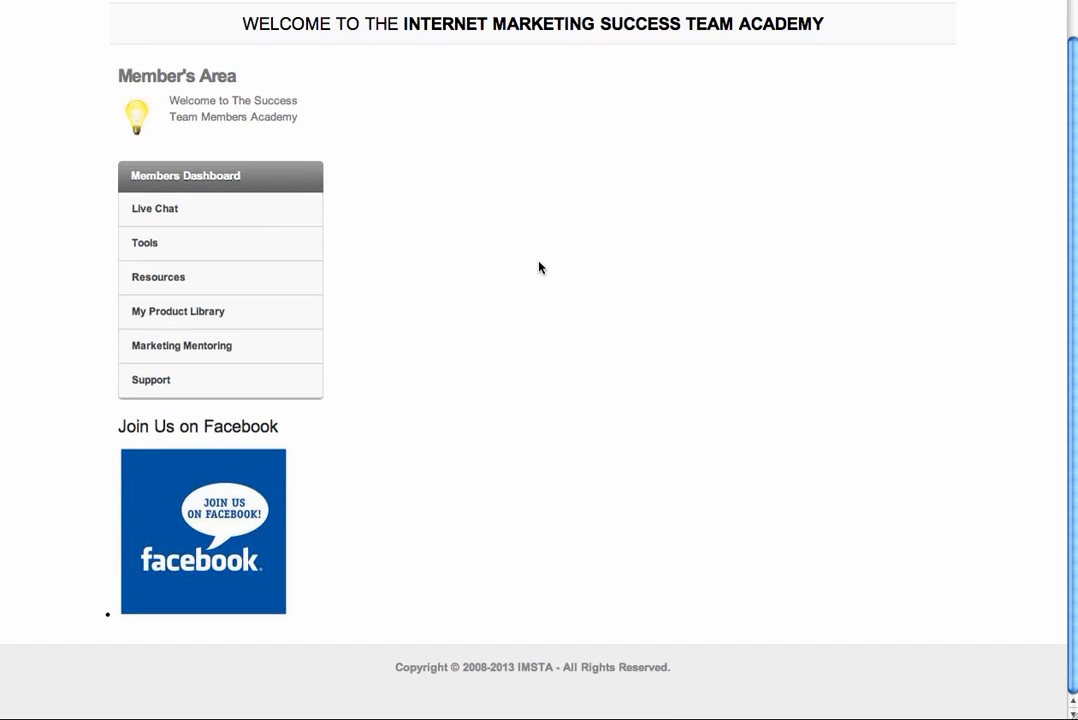
{"action": "mouse_move", "coordinate": [207, 479]}
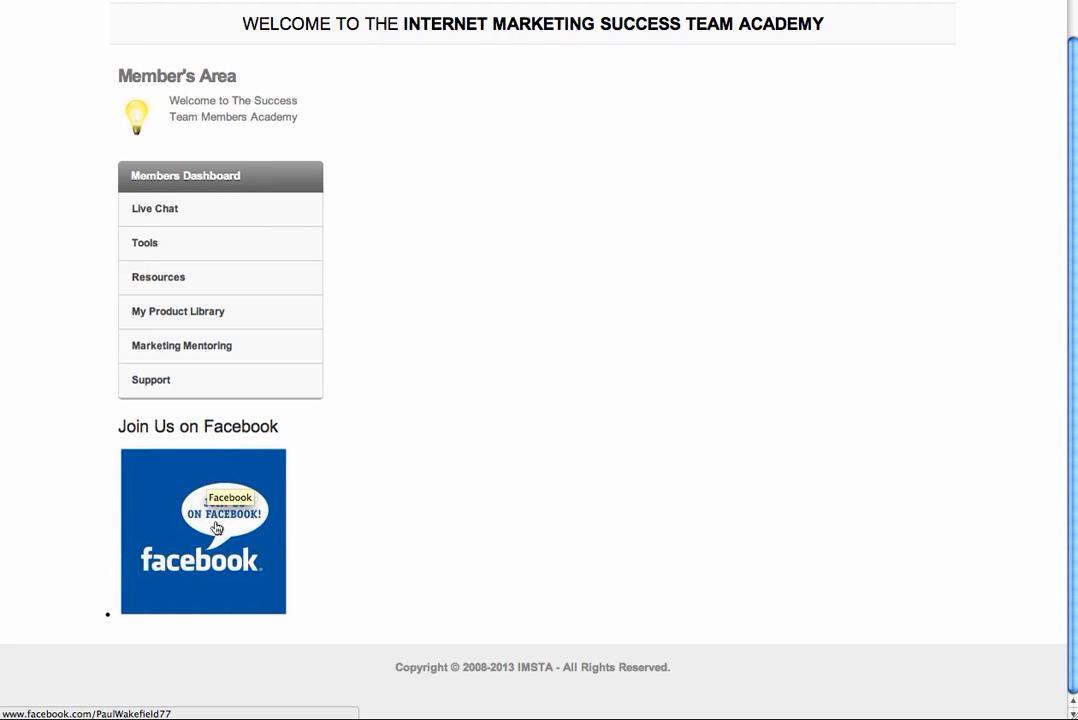
{"action": "left_click", "coordinate": [203, 531]}
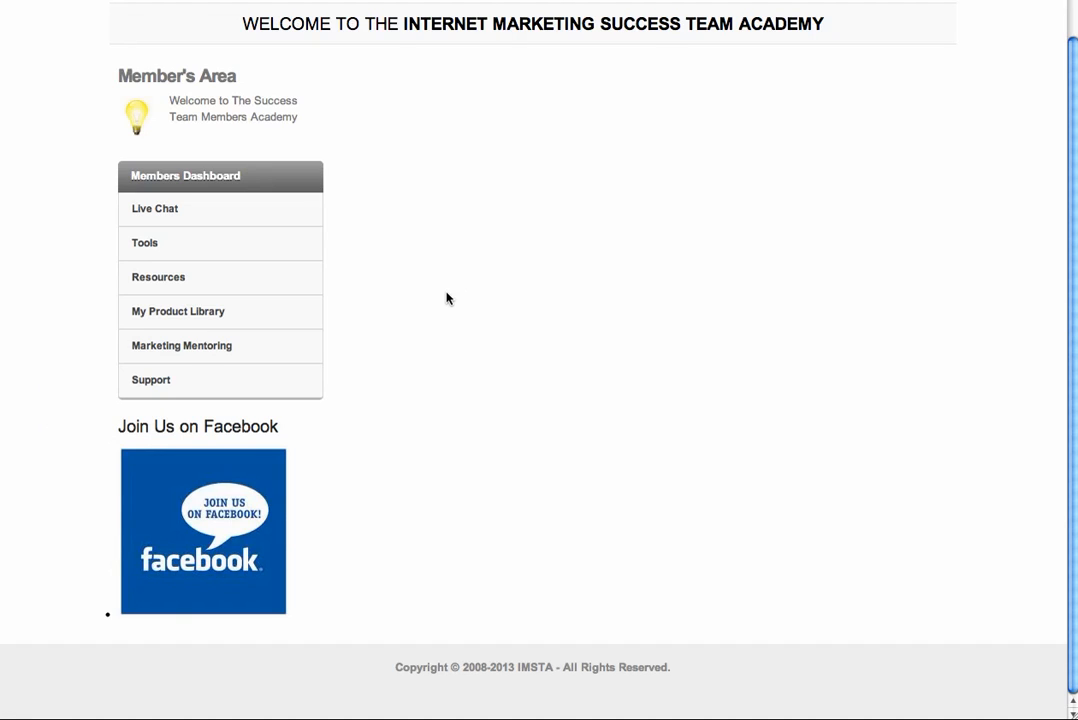
{"action": "mouse_move", "coordinate": [159, 221]}
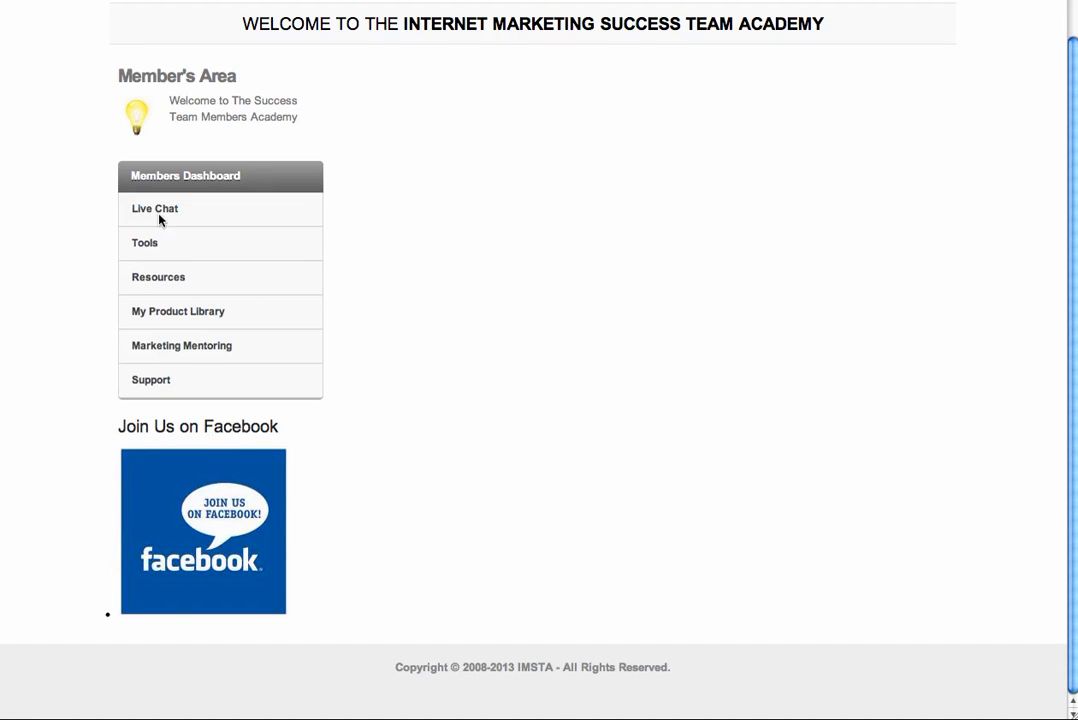
{"action": "mouse_move", "coordinate": [155, 368]}
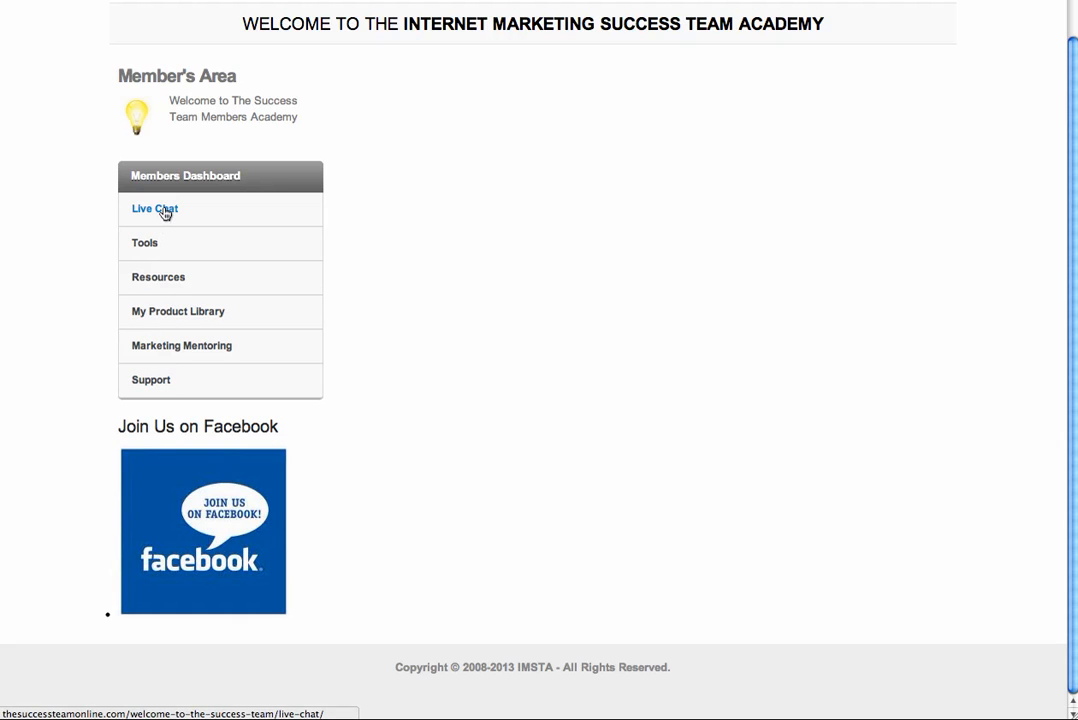
{"action": "mouse_move", "coordinate": [166, 213]}
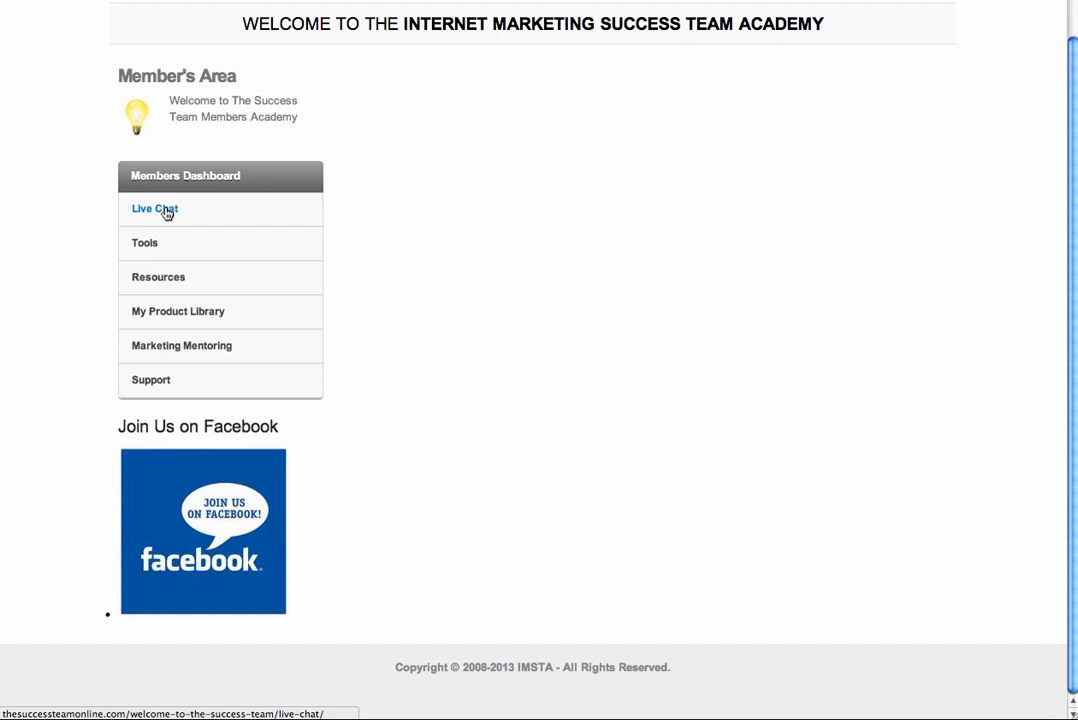
{"action": "left_click", "coordinate": [154, 209]}
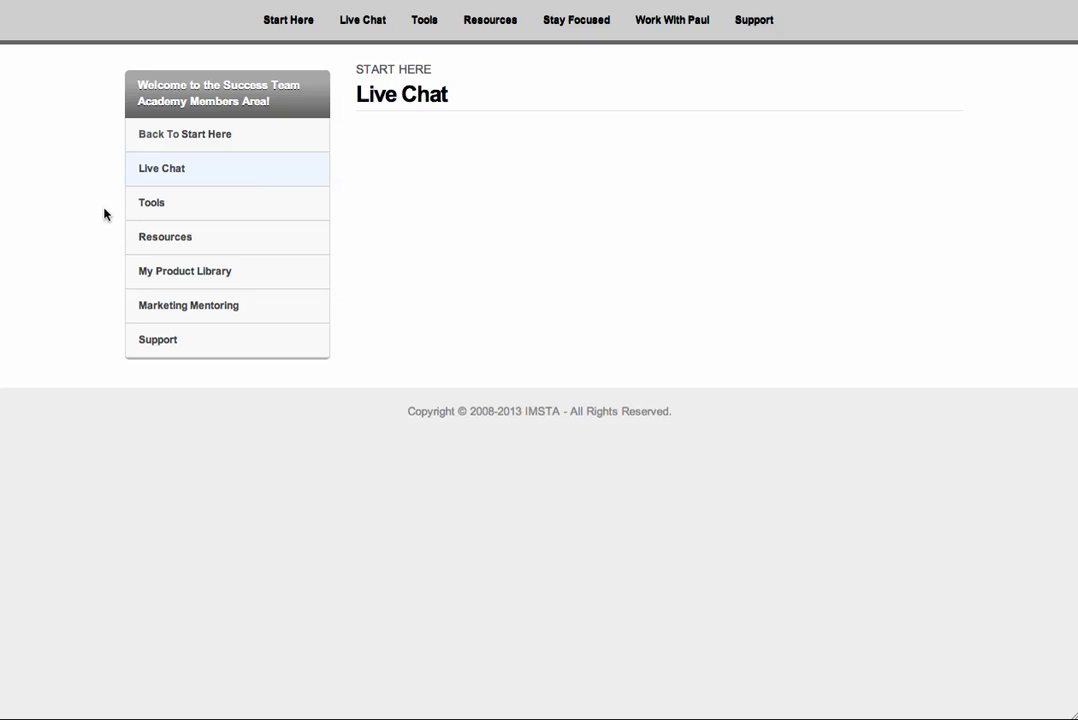
{"action": "mouse_move", "coordinate": [508, 207]}
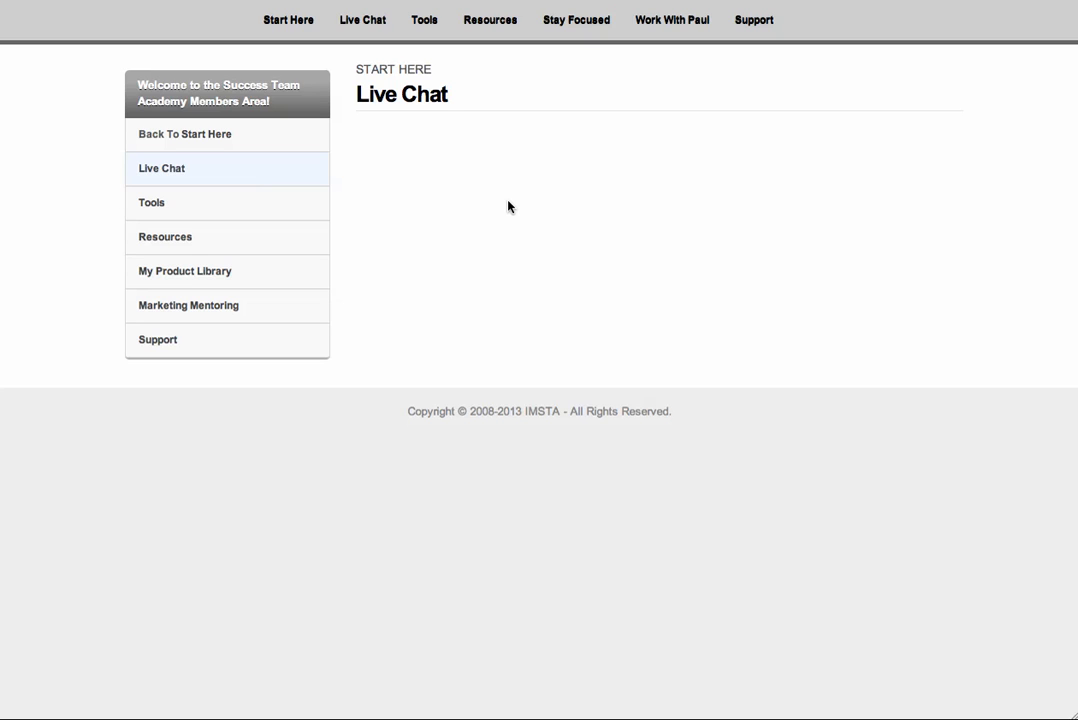
{"action": "mouse_move", "coordinate": [511, 205]}
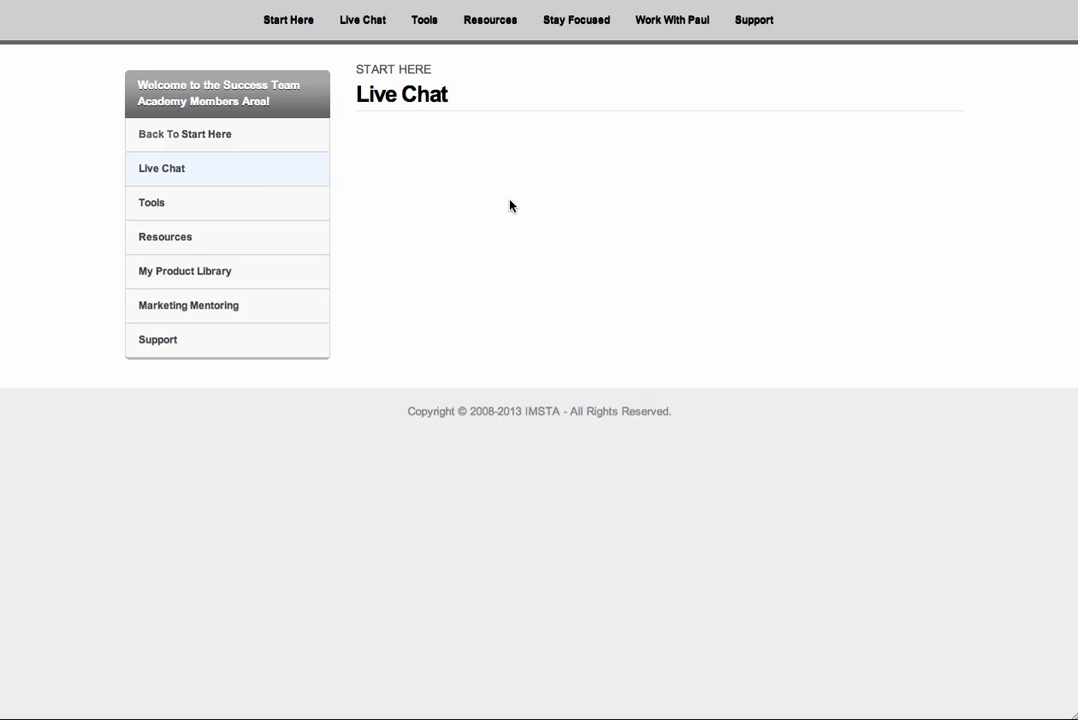
{"action": "mouse_move", "coordinate": [503, 203]}
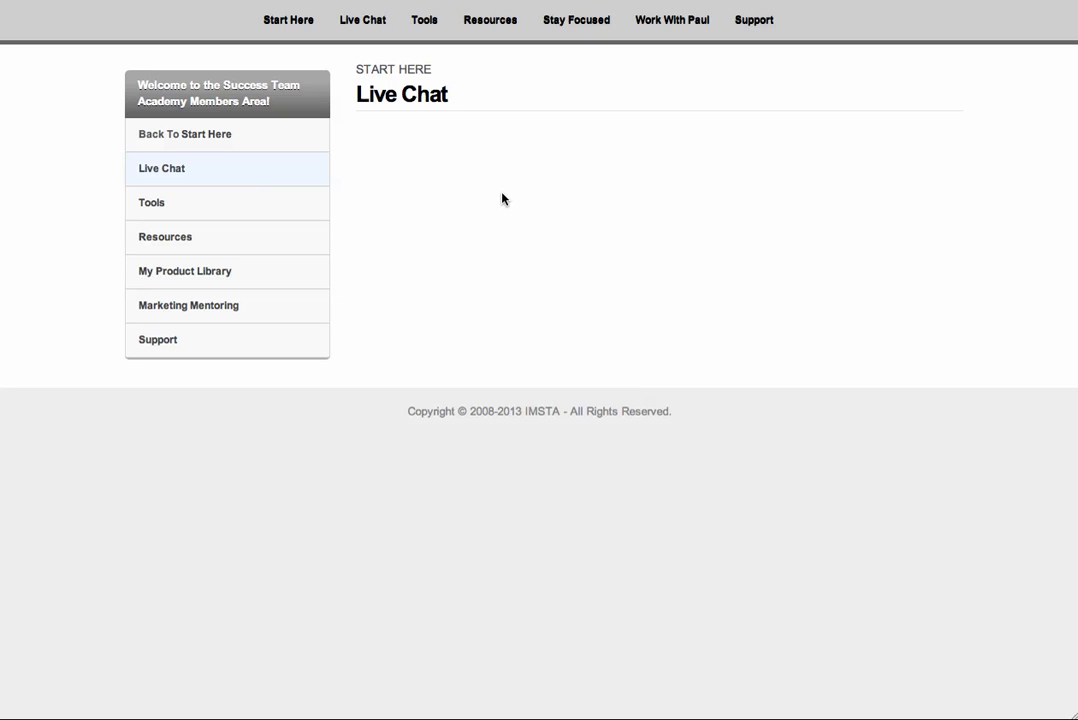
{"action": "mouse_move", "coordinate": [456, 210]}
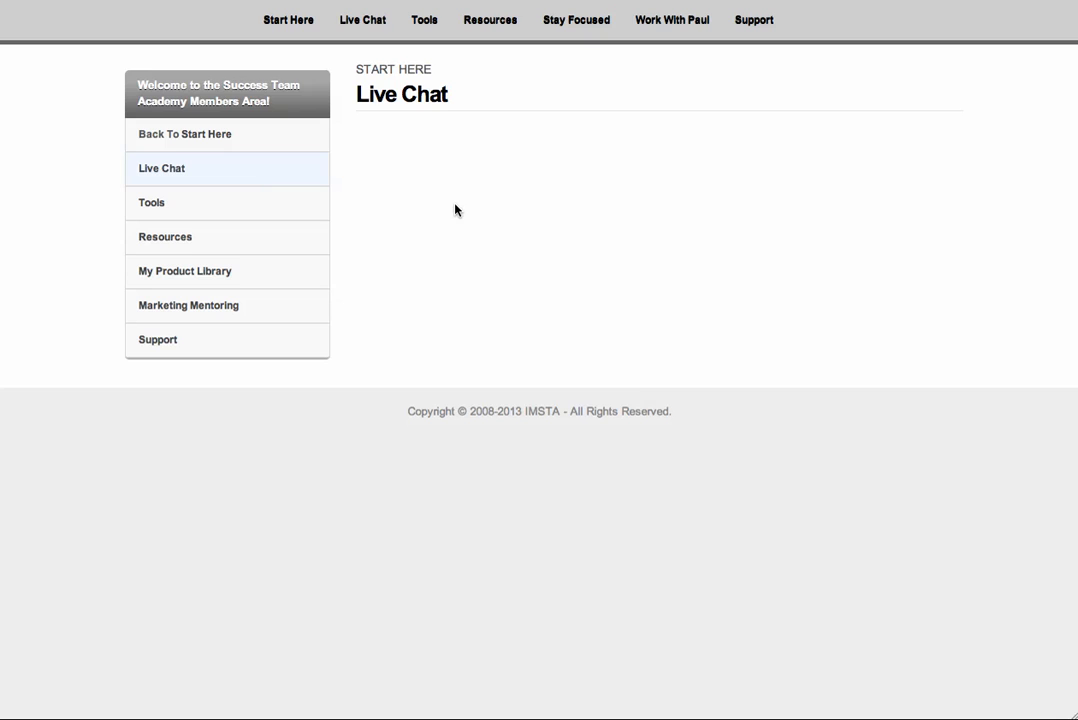
{"action": "mouse_move", "coordinate": [444, 213]}
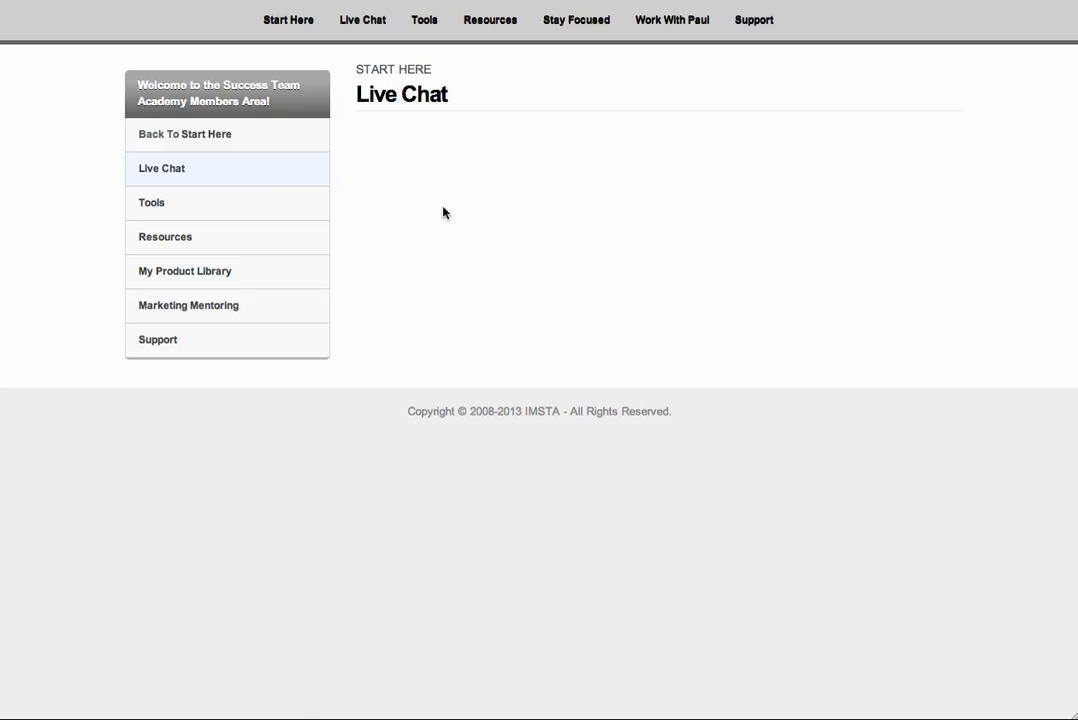
{"action": "left_click", "coordinate": [151, 203]}
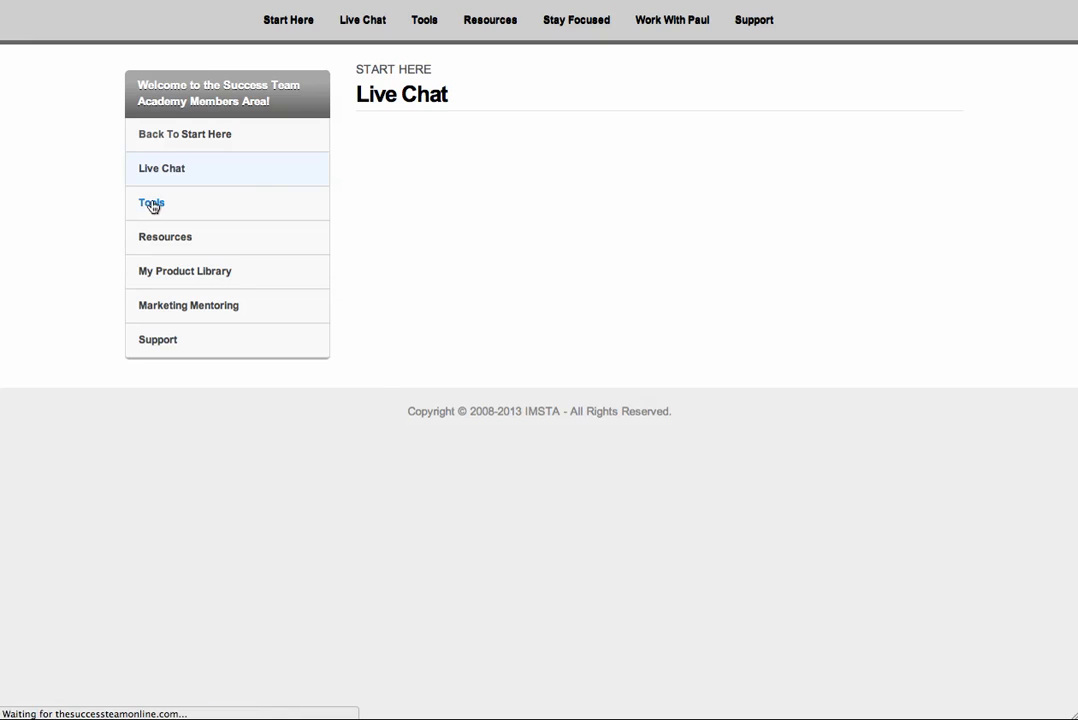
- Review the Tools page's business opportunity and LinkedIn tool links, then go to Resources
{"action": "left_click", "coordinate": [151, 203]}
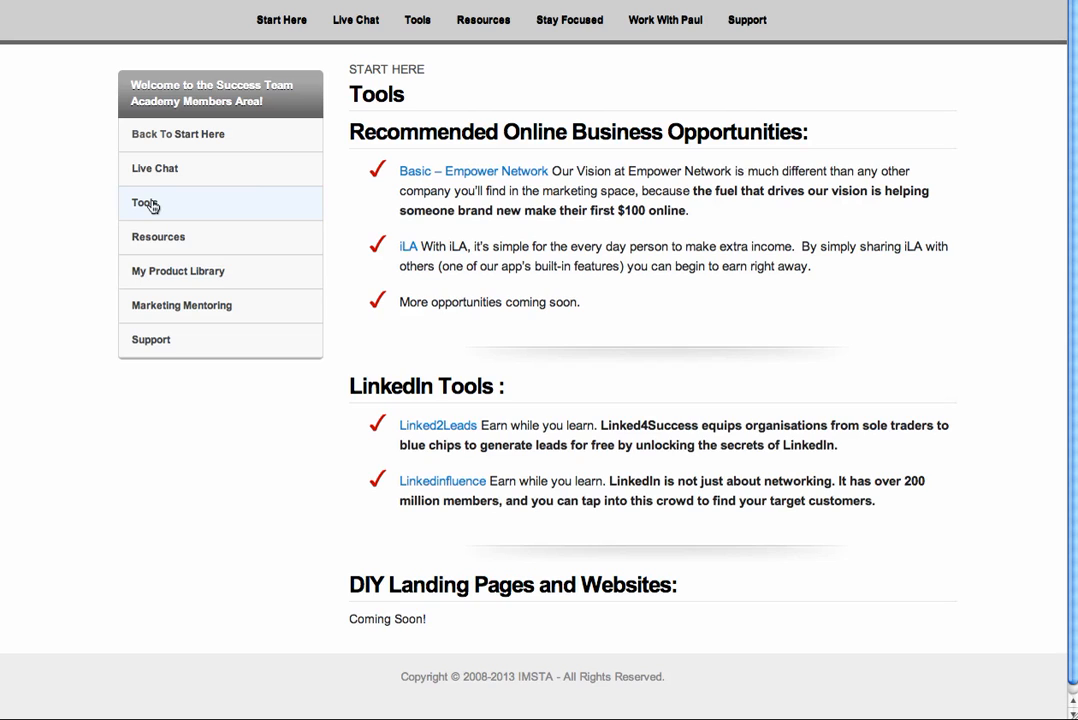
{"action": "mouse_move", "coordinate": [480, 176]}
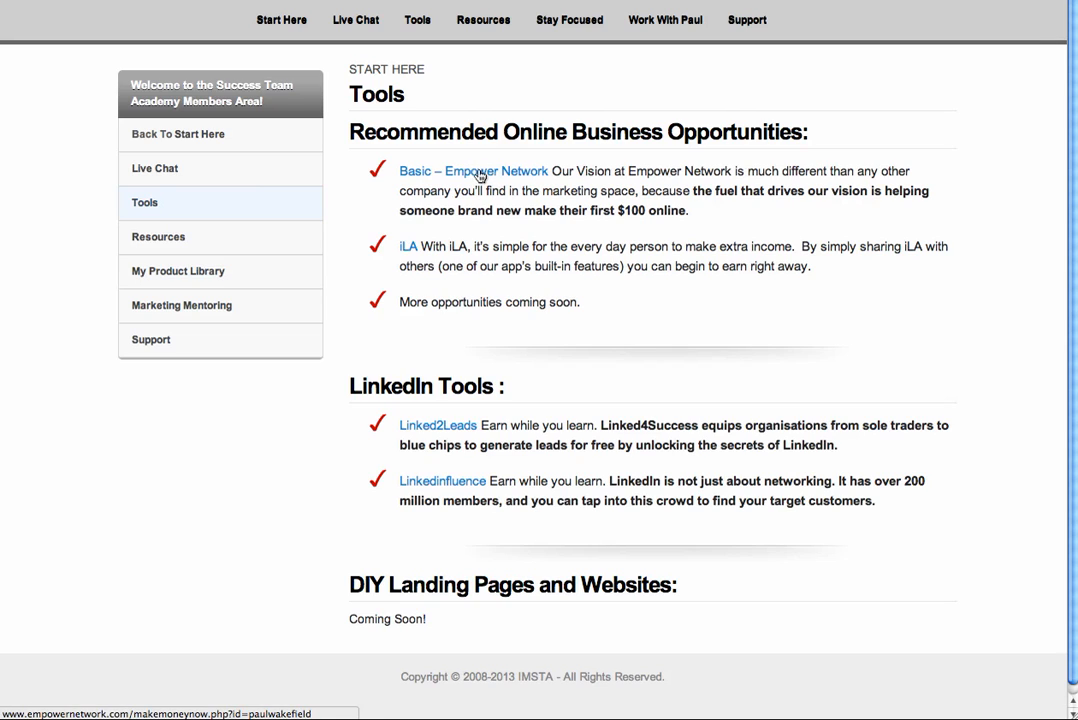
{"action": "mouse_move", "coordinate": [407, 253]}
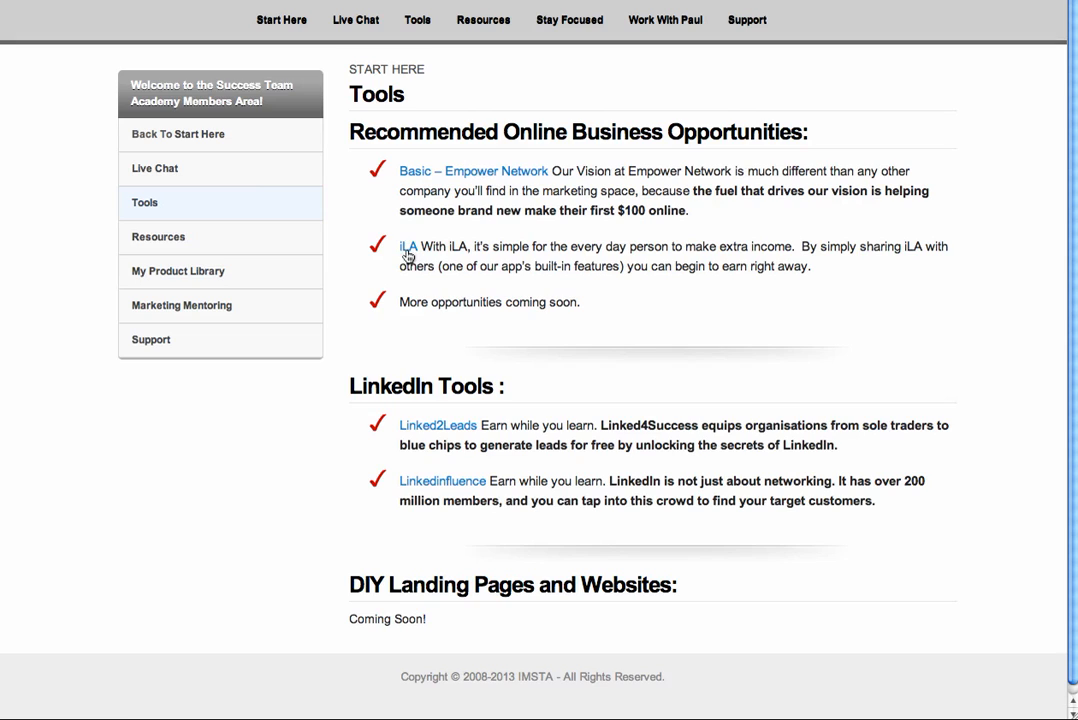
{"action": "mouse_move", "coordinate": [408, 246]}
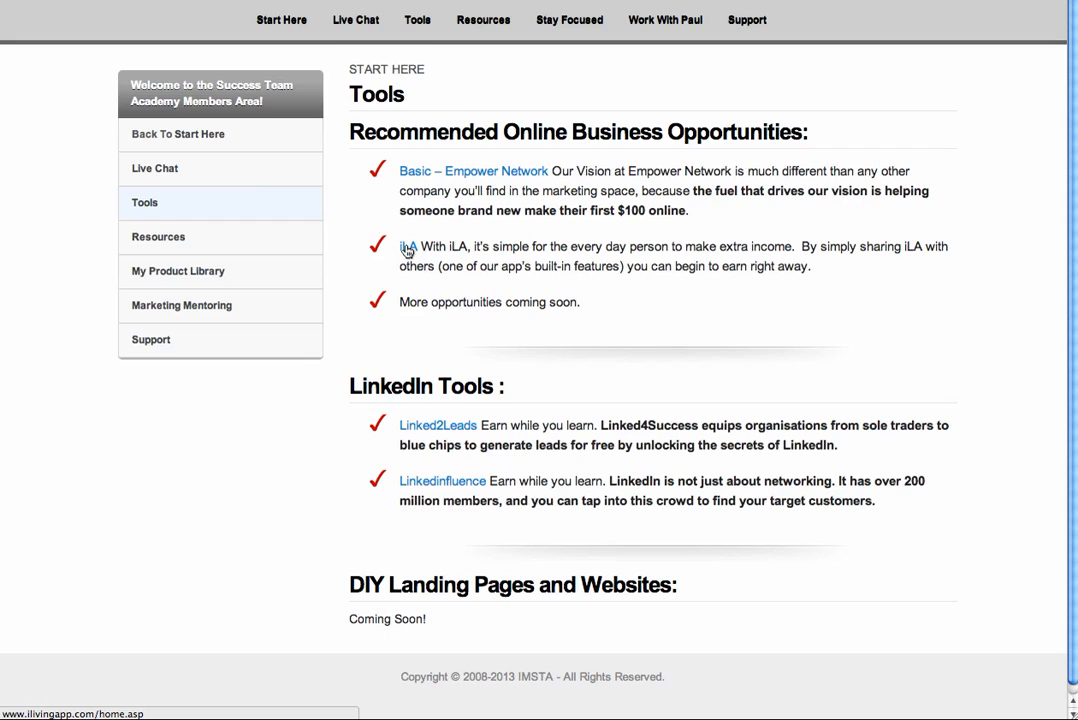
{"action": "mouse_move", "coordinate": [407, 250]}
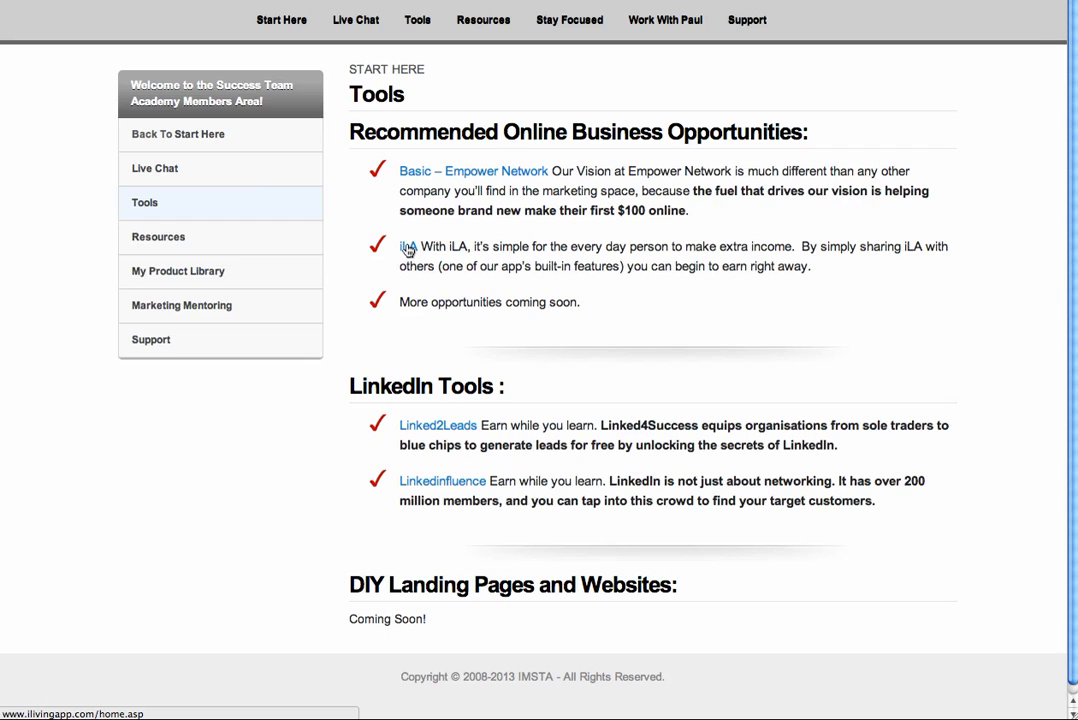
{"action": "mouse_move", "coordinate": [436, 390]}
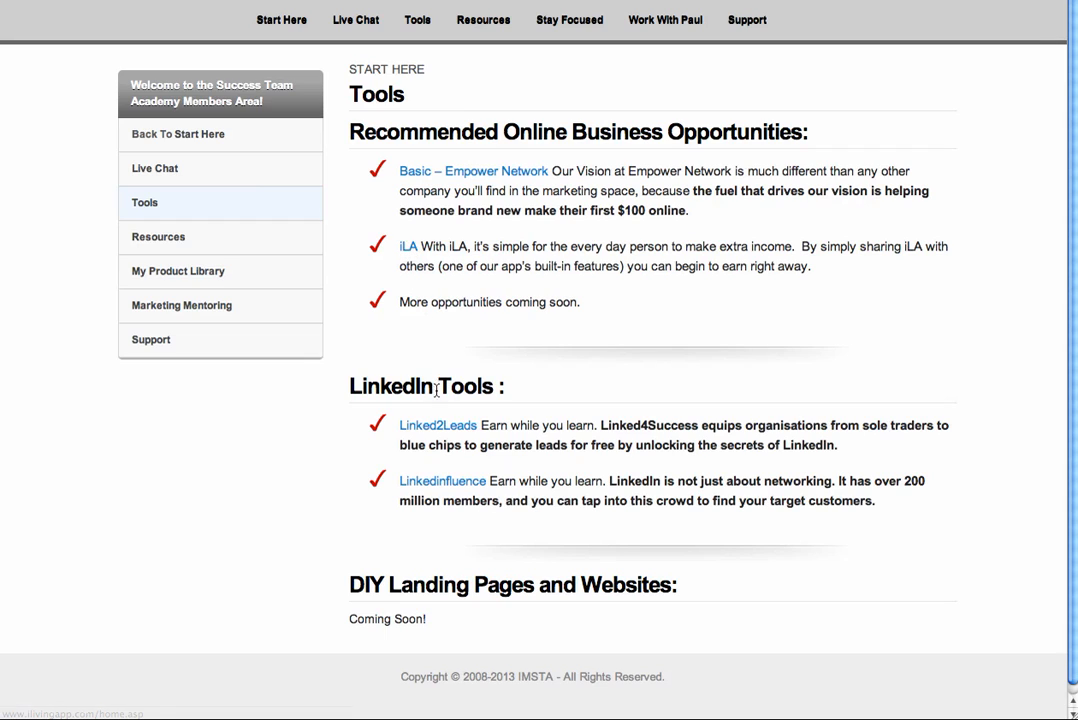
{"action": "mouse_move", "coordinate": [437, 425]}
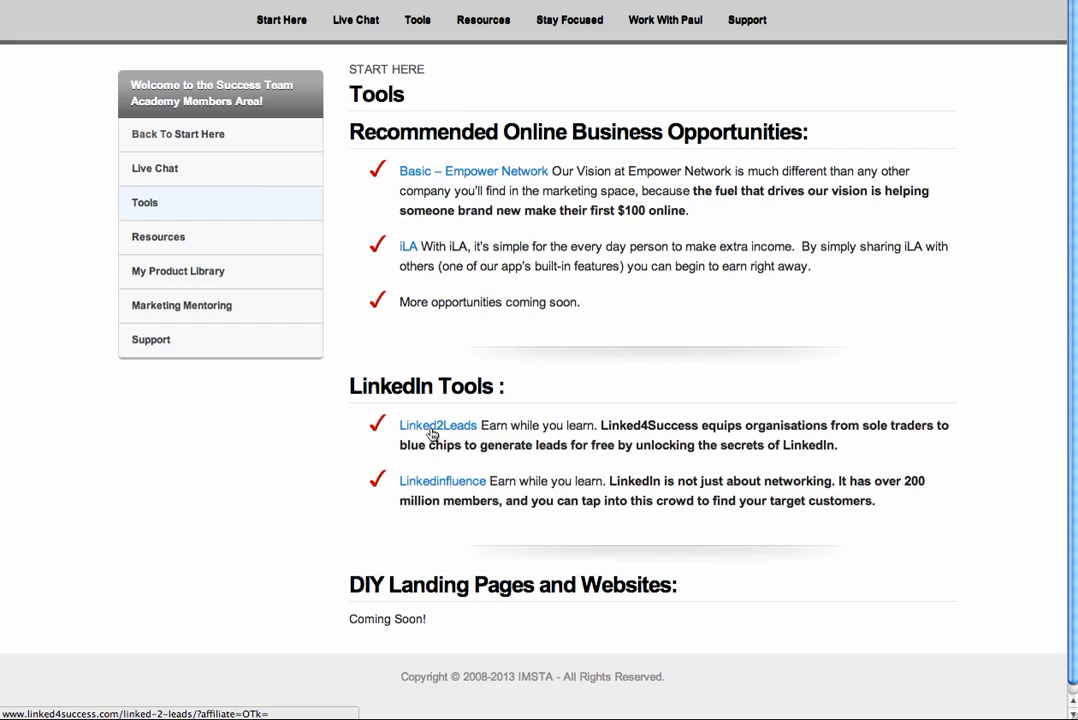
{"action": "mouse_move", "coordinate": [442, 481]}
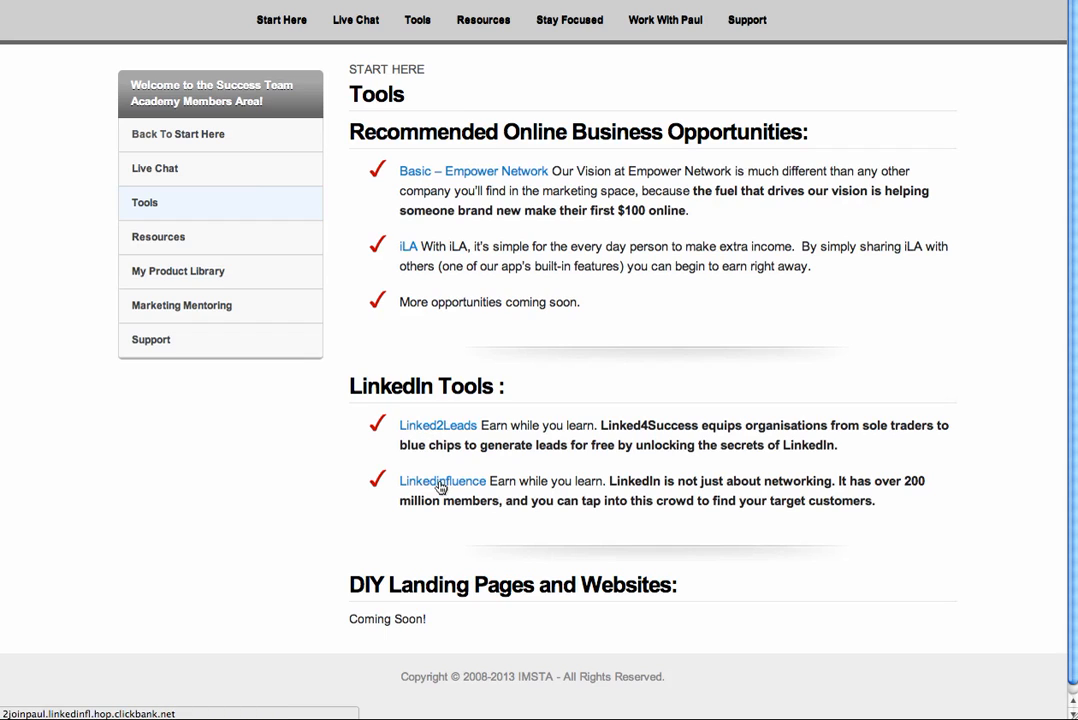
{"action": "mouse_move", "coordinate": [441, 487]}
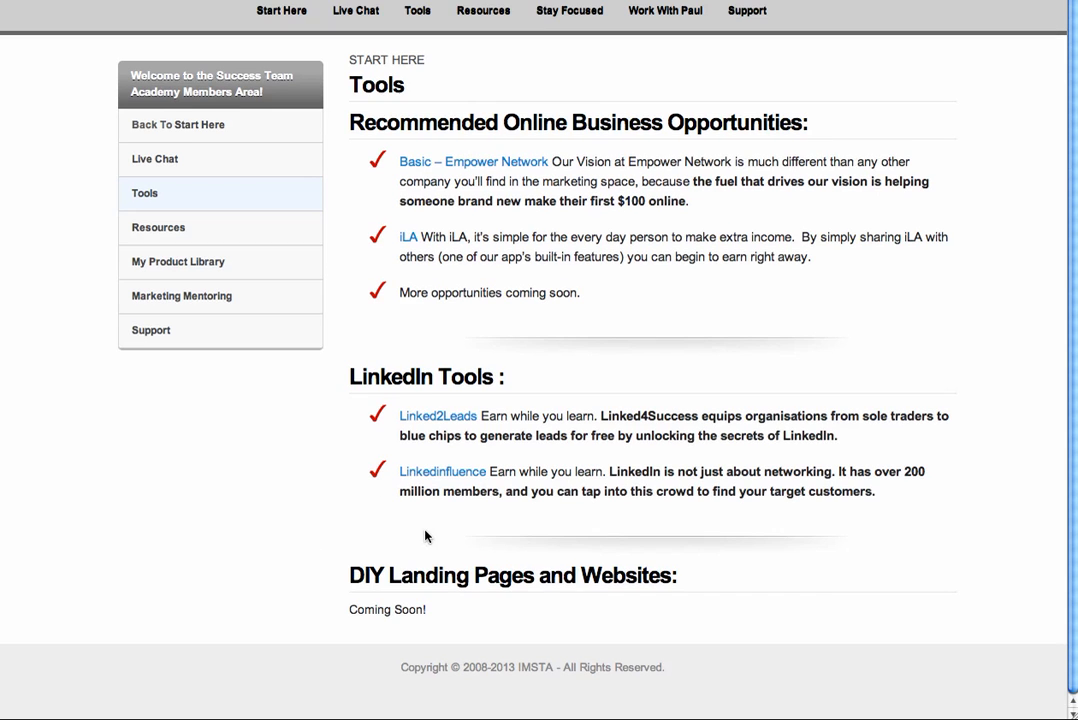
{"action": "mouse_move", "coordinate": [442, 592]}
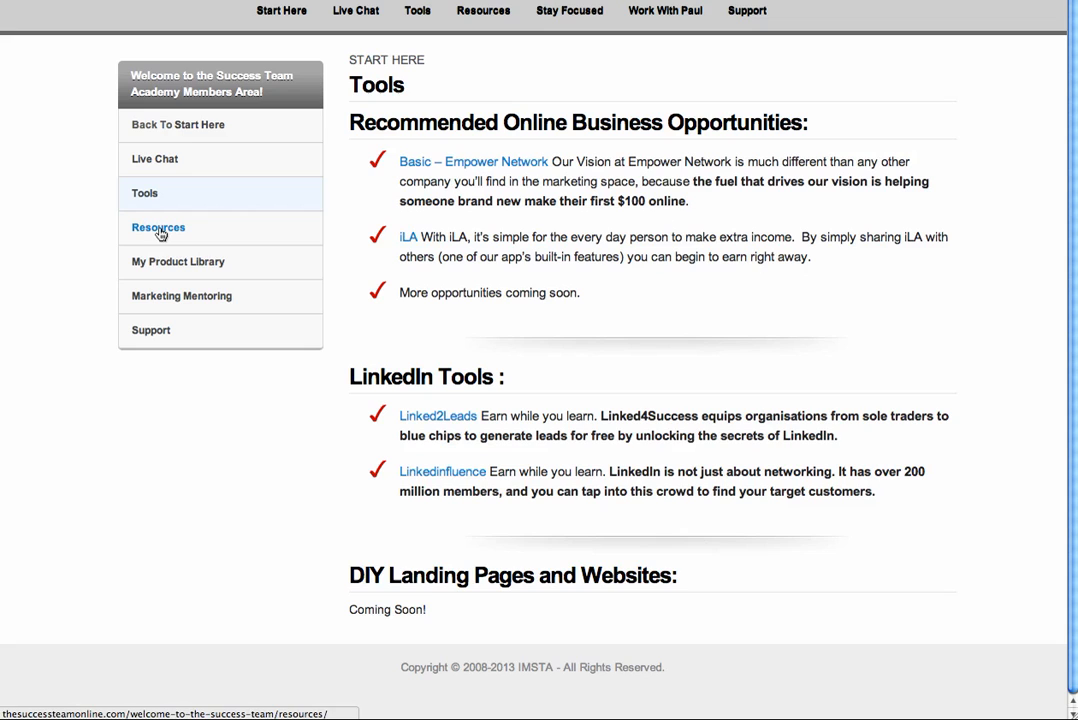
{"action": "left_click", "coordinate": [158, 228]}
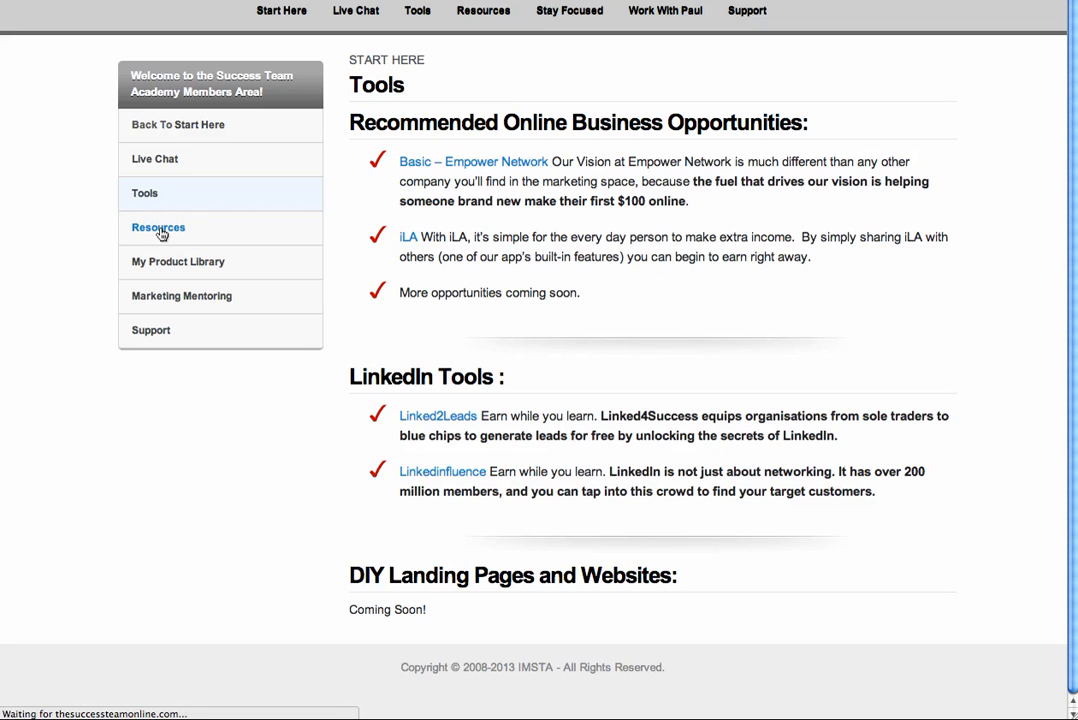
{"action": "left_click", "coordinate": [158, 227]}
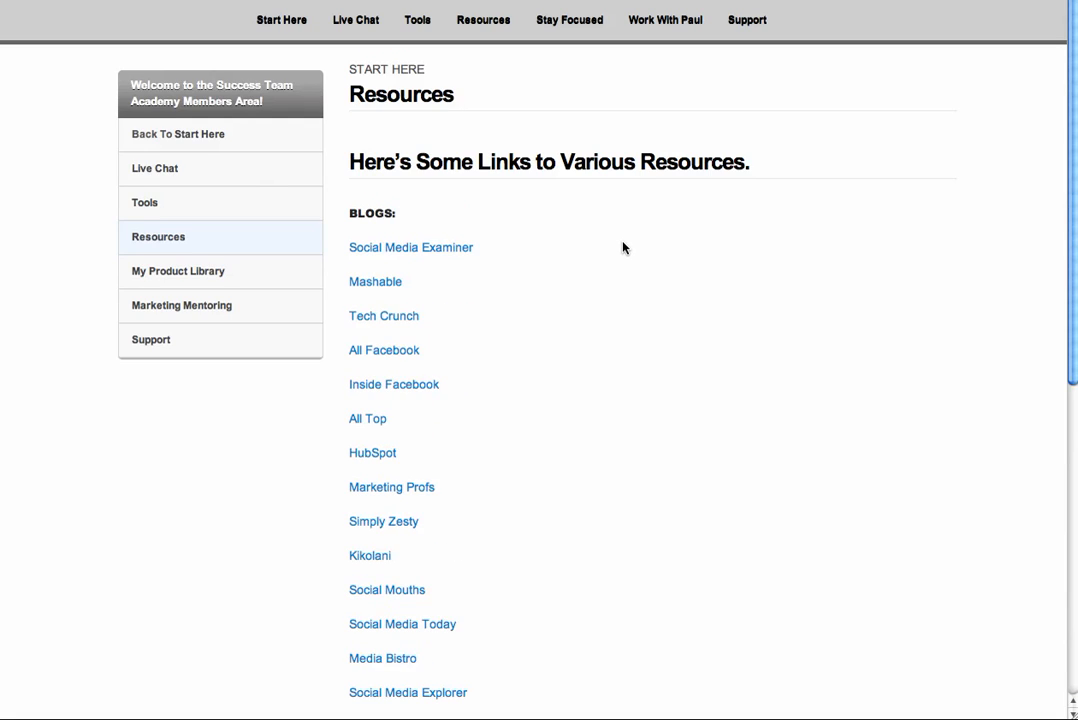
{"action": "scroll", "scroll_direction": "down", "scroll_amount": 3}
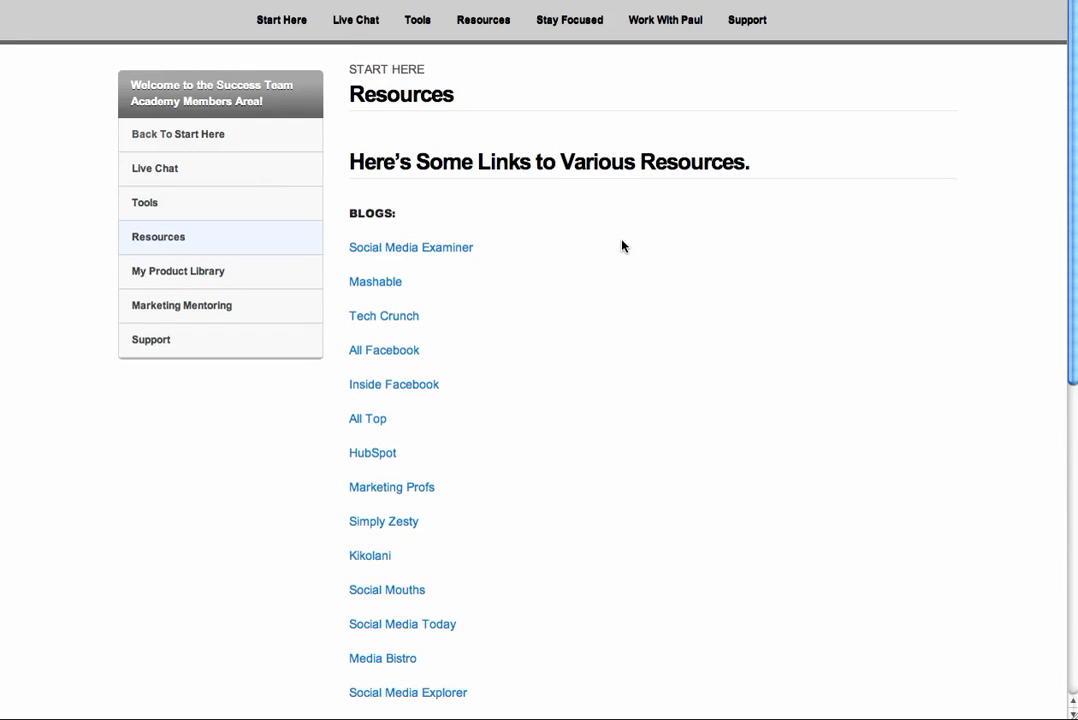
{"action": "mouse_move", "coordinate": [603, 242]}
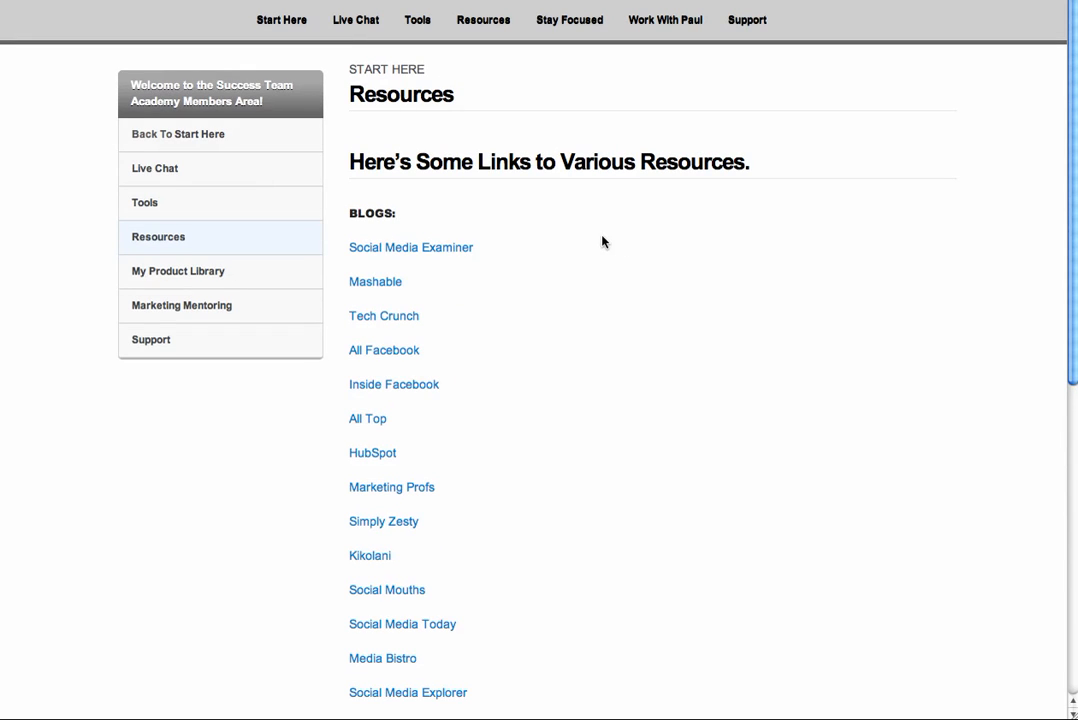
{"action": "scroll", "scroll_direction": "down", "scroll_amount": 3}
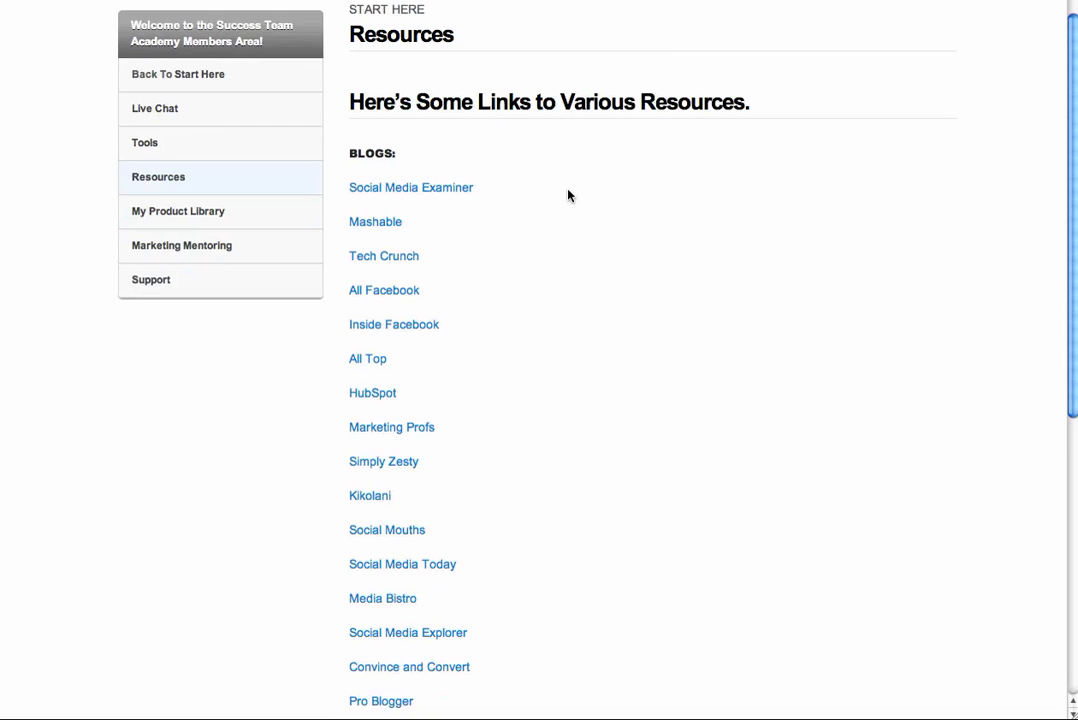
{"action": "scroll", "scroll_direction": "down", "scroll_amount": 3}
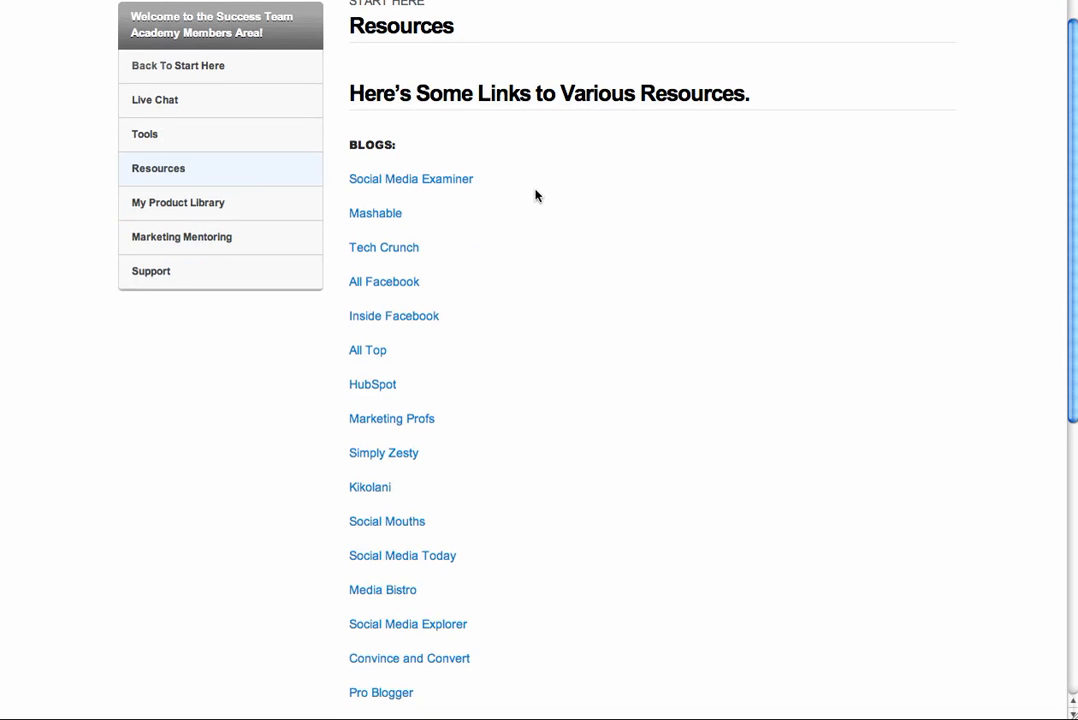
{"action": "scroll", "scroll_direction": "down", "scroll_amount": 3}
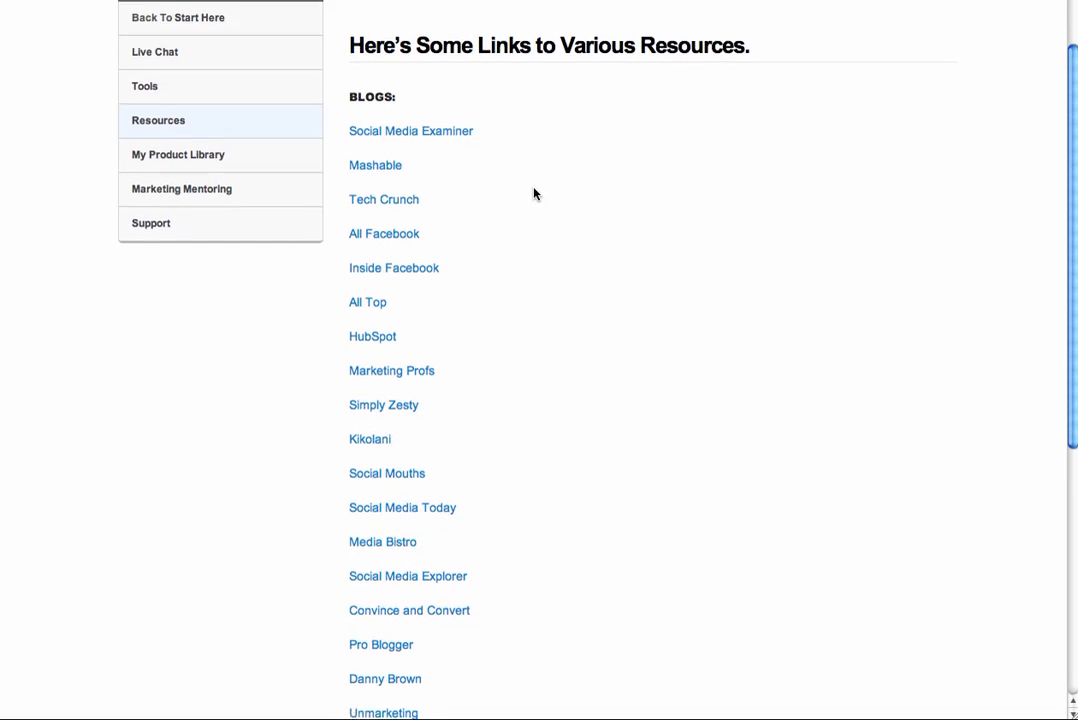
{"action": "scroll", "scroll_direction": "down", "scroll_amount": 3}
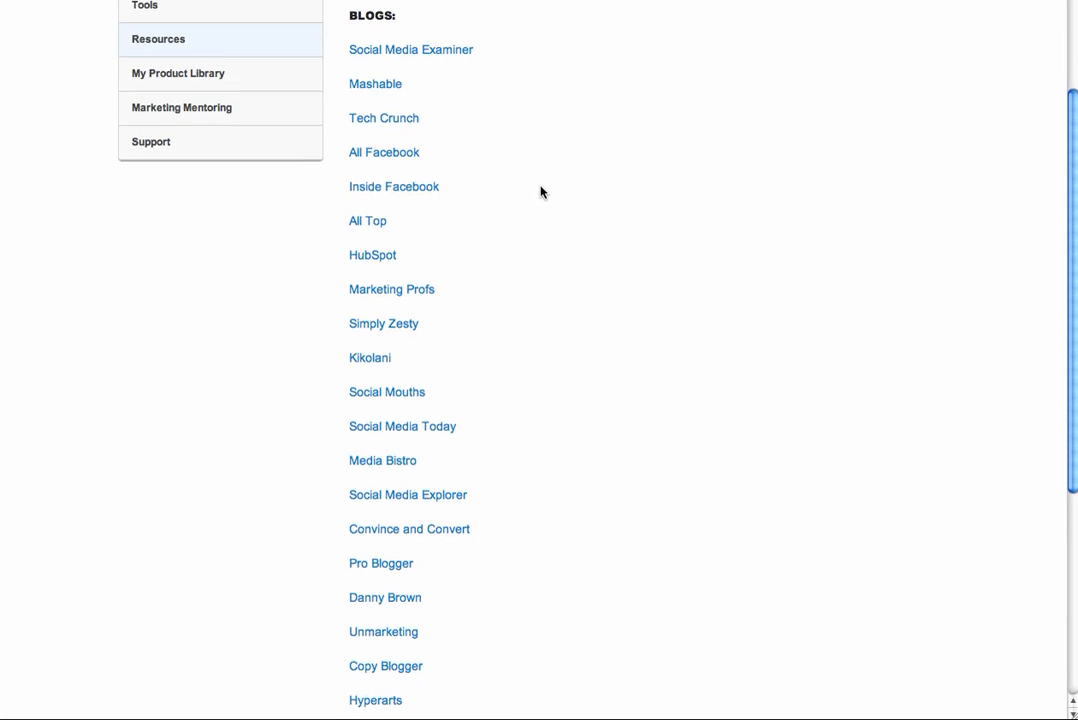
{"action": "scroll", "scroll_direction": "down", "scroll_amount": 3}
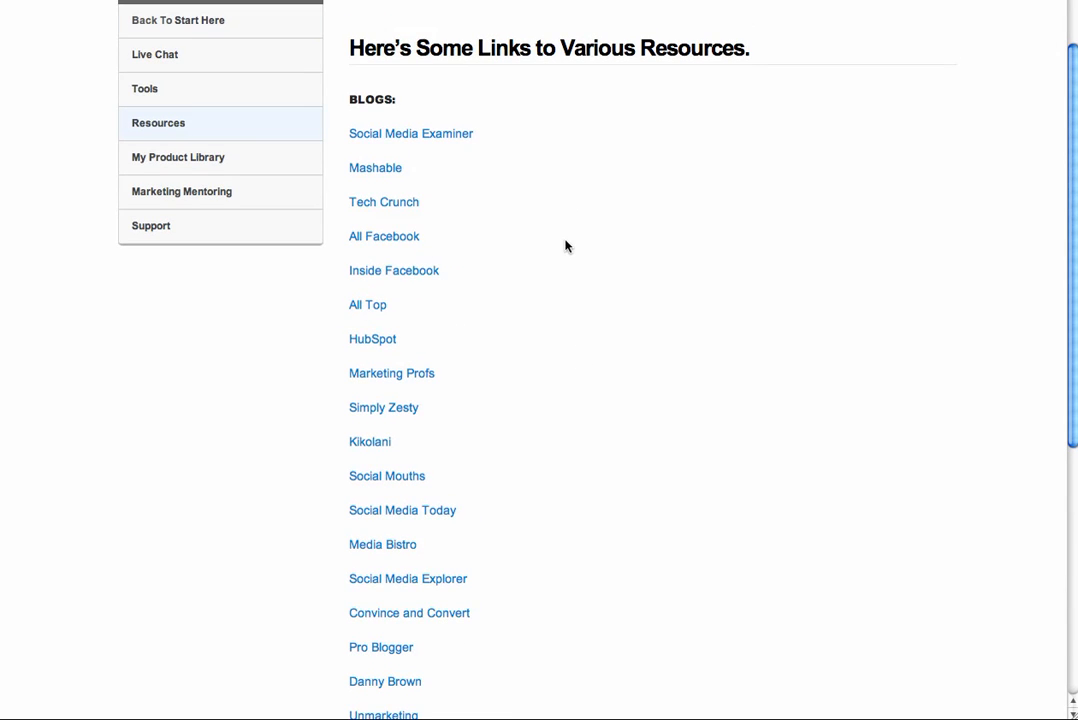
{"action": "mouse_move", "coordinate": [519, 208]}
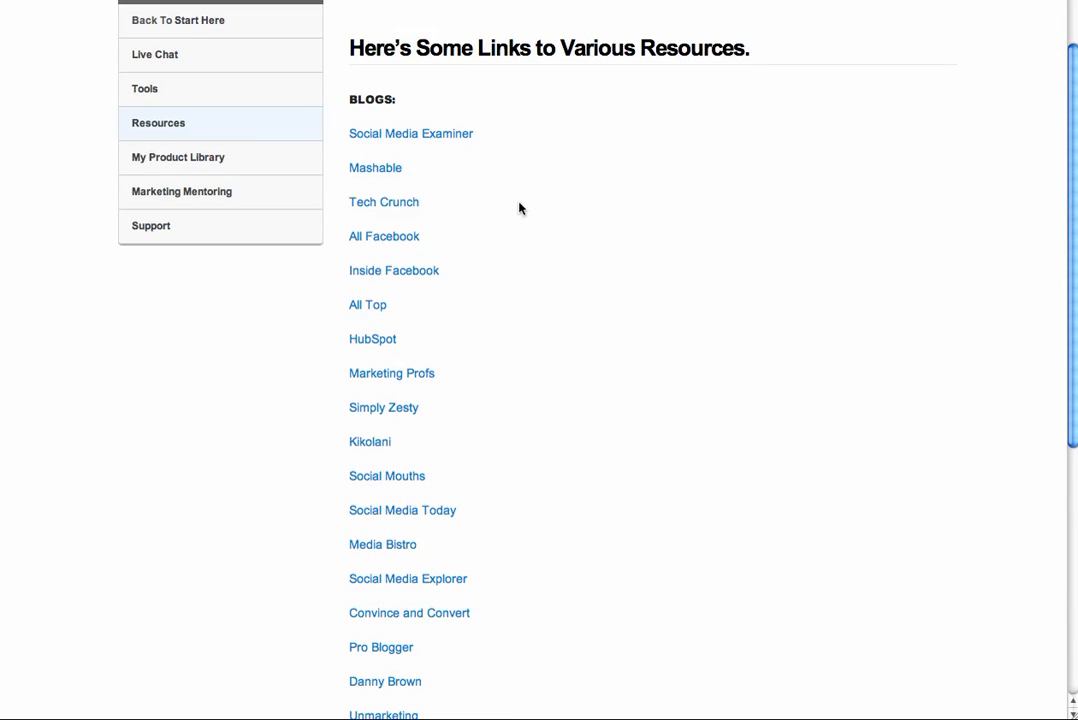
{"action": "mouse_move", "coordinate": [415, 152]}
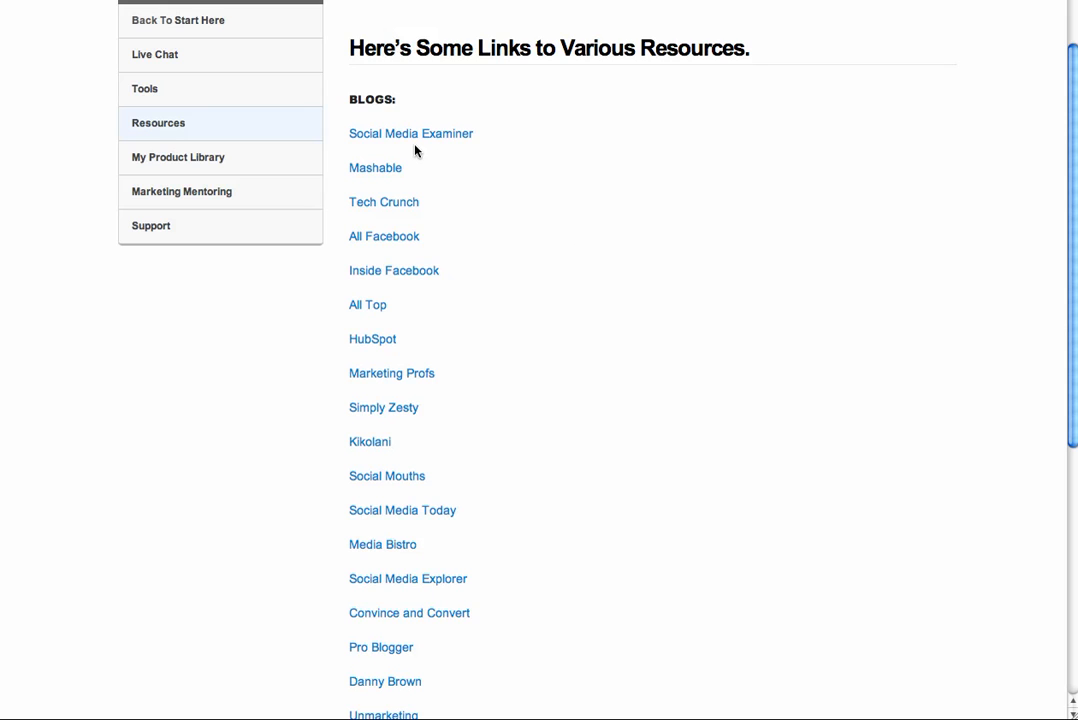
{"action": "left_click", "coordinate": [410, 133]}
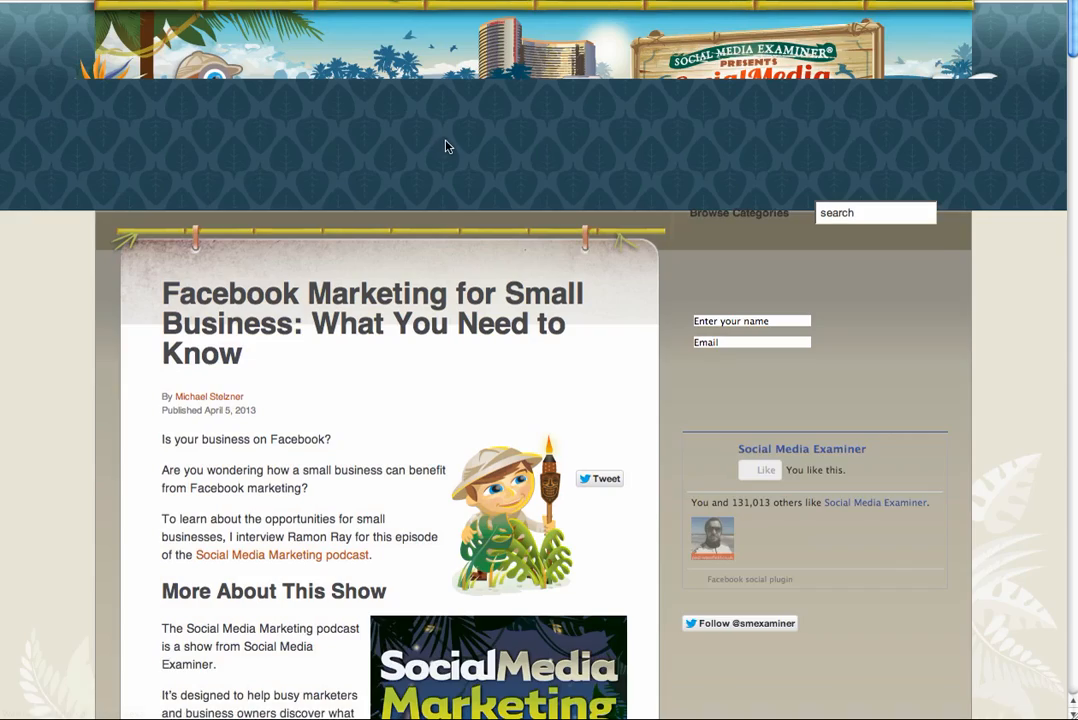
{"action": "scroll", "scroll_direction": "down", "scroll_amount": 3}
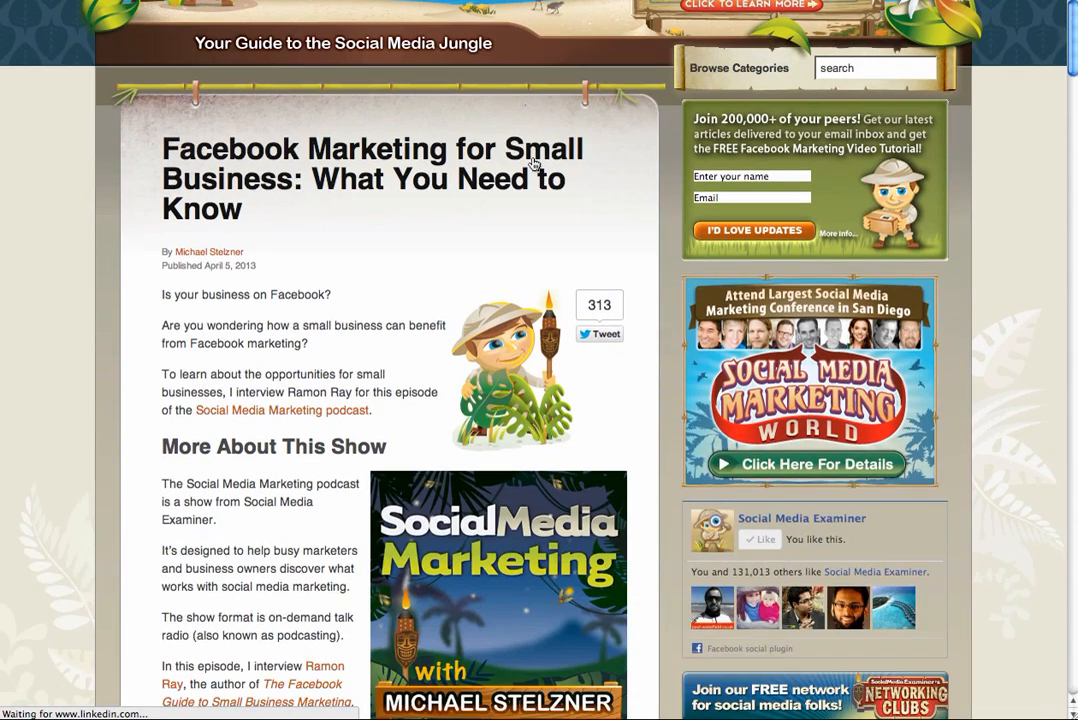
{"action": "scroll", "scroll_direction": "up", "scroll_amount": 3}
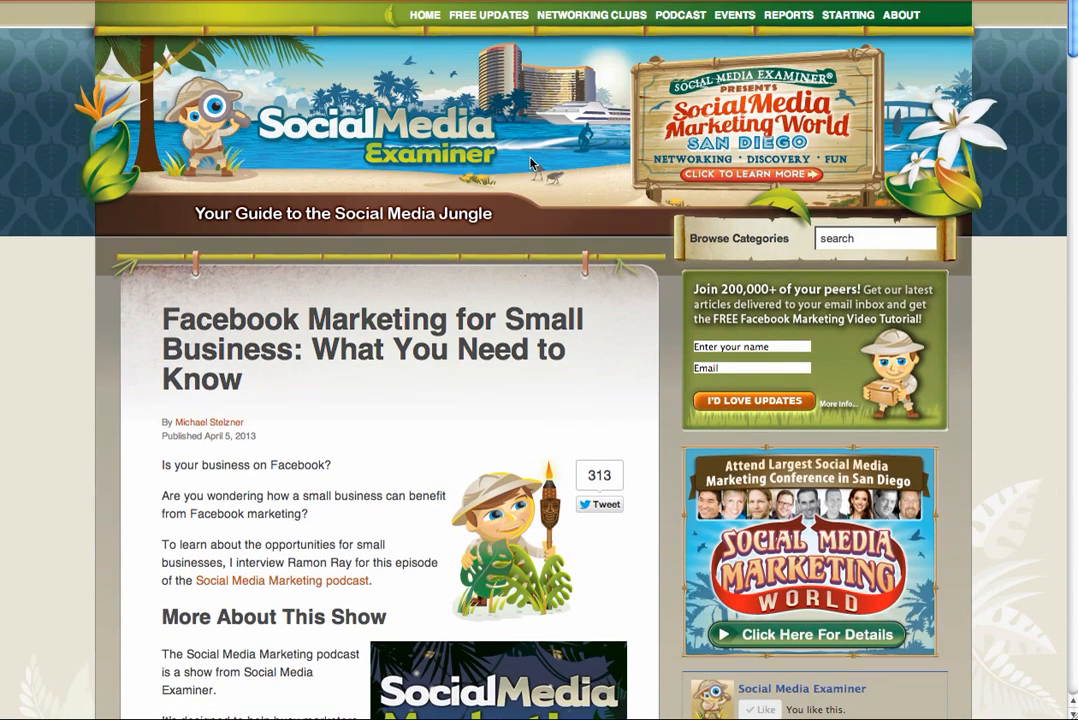
{"action": "scroll", "scroll_direction": "down", "scroll_amount": 3}
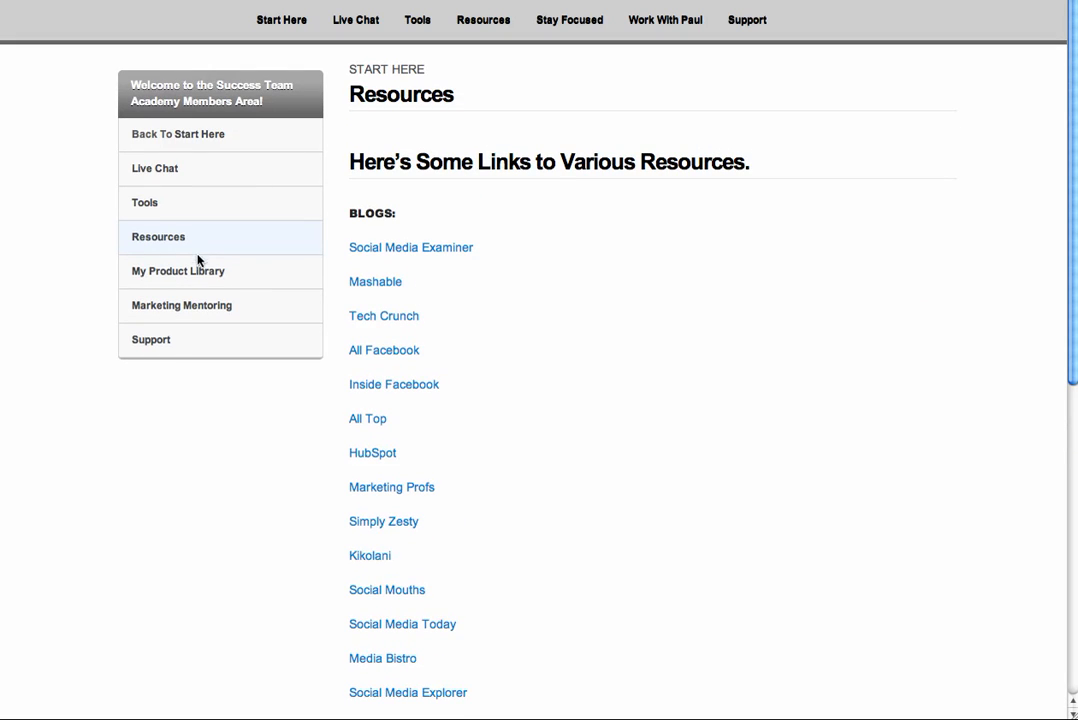
- Go to the Work With Paul page from the top navigation bar
{"action": "left_click", "coordinate": [178, 271]}
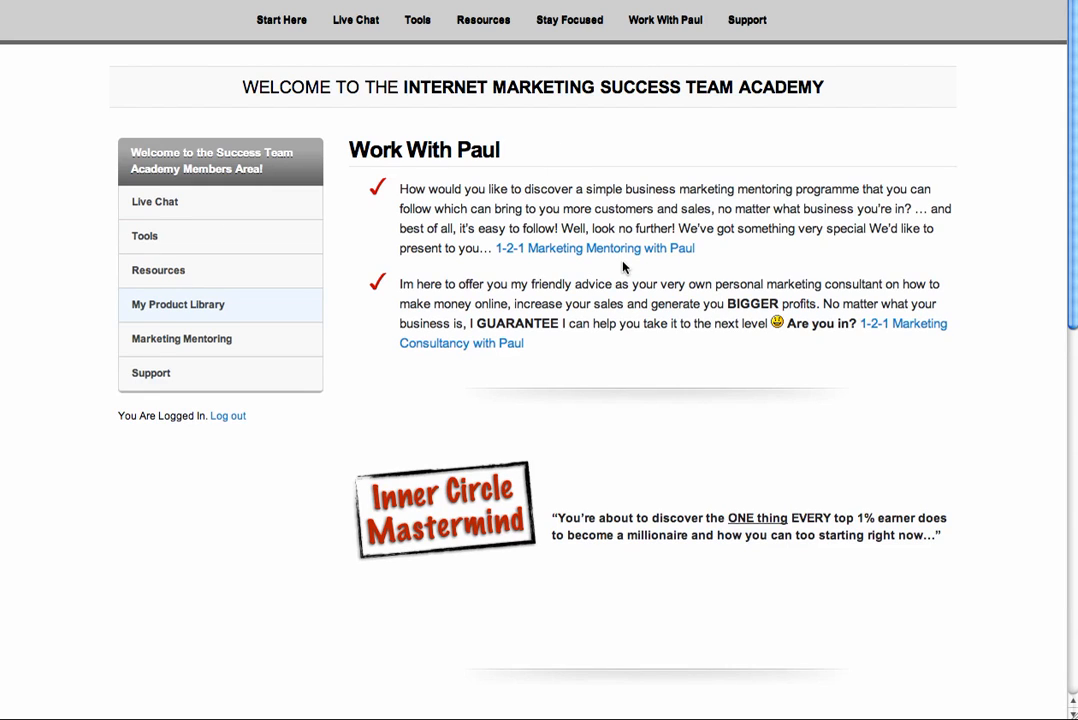
{"action": "mouse_move", "coordinate": [727, 265]}
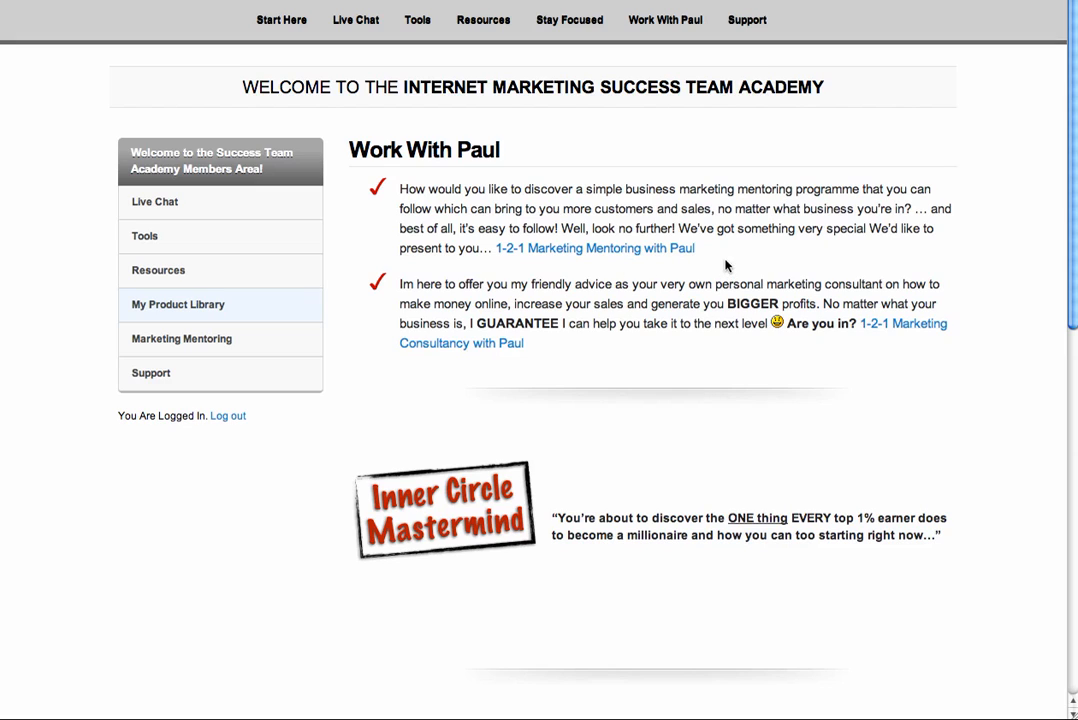
{"action": "mouse_move", "coordinate": [746, 254]}
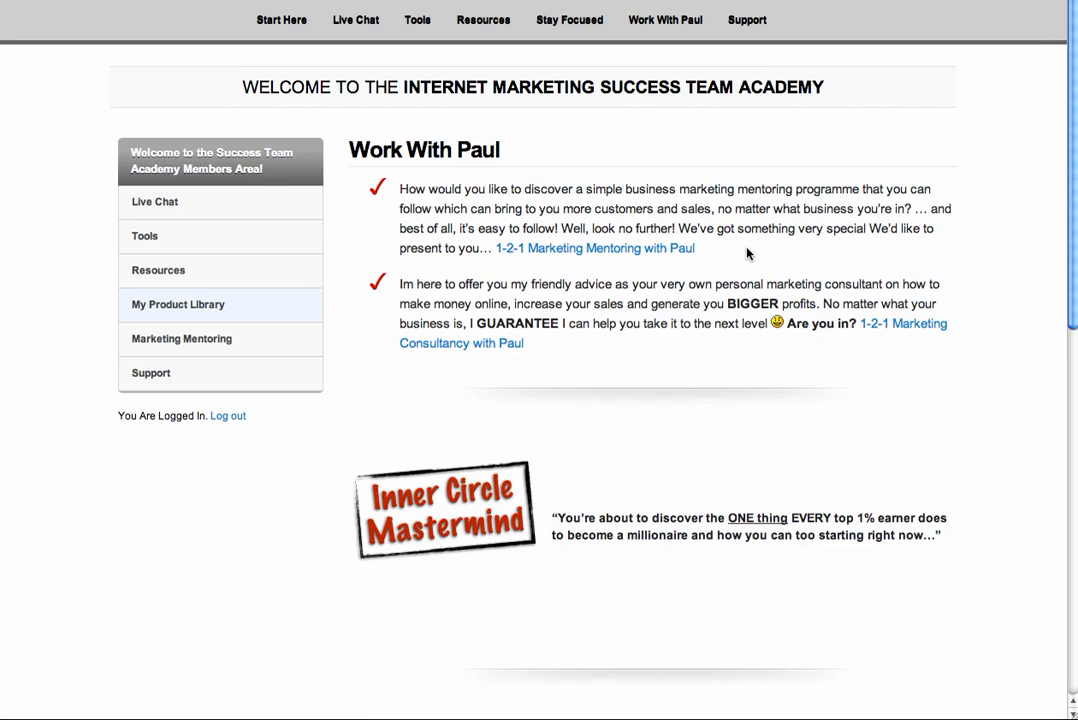
{"action": "mouse_move", "coordinate": [697, 255]}
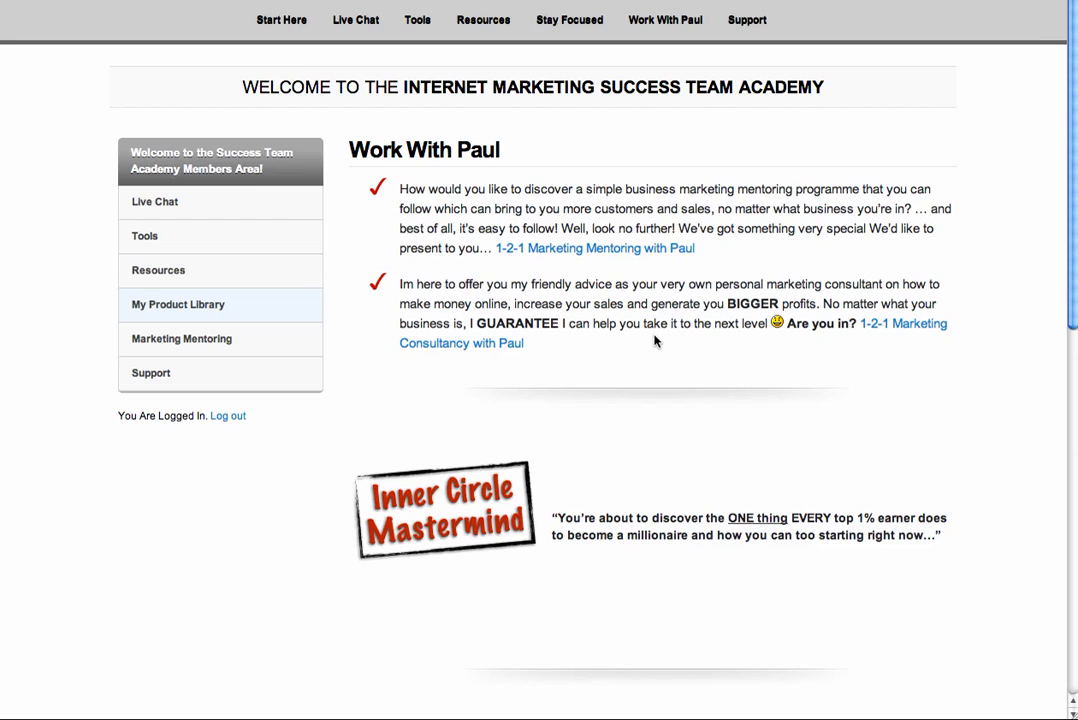
{"action": "mouse_move", "coordinate": [820, 343]}
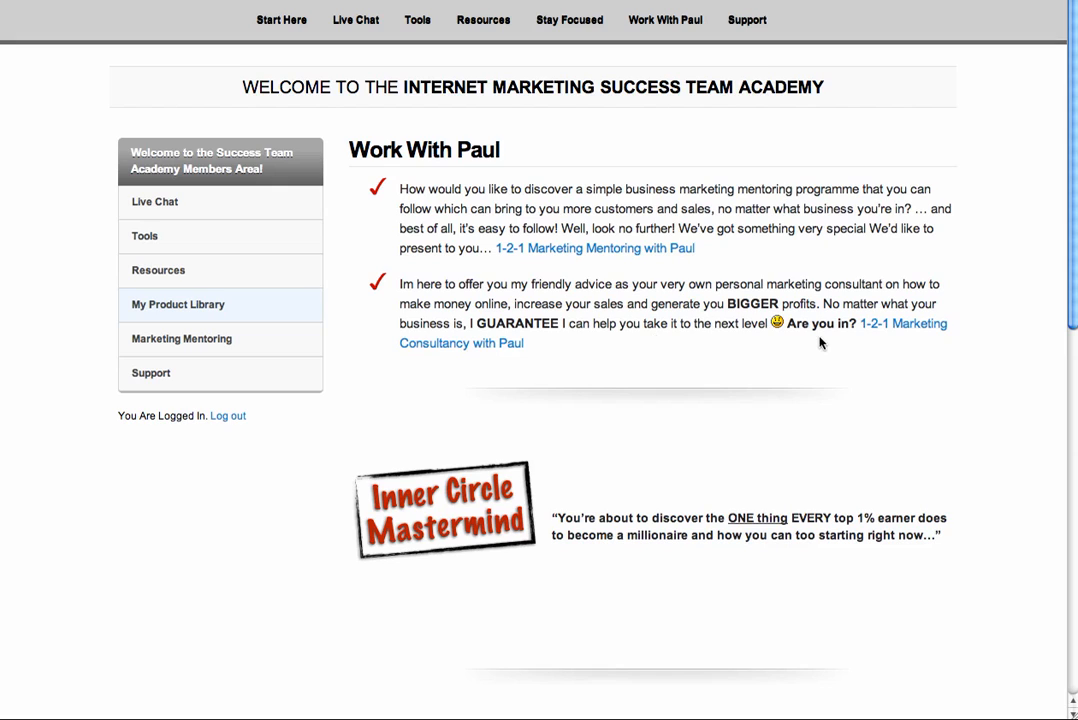
{"action": "mouse_move", "coordinate": [876, 330]}
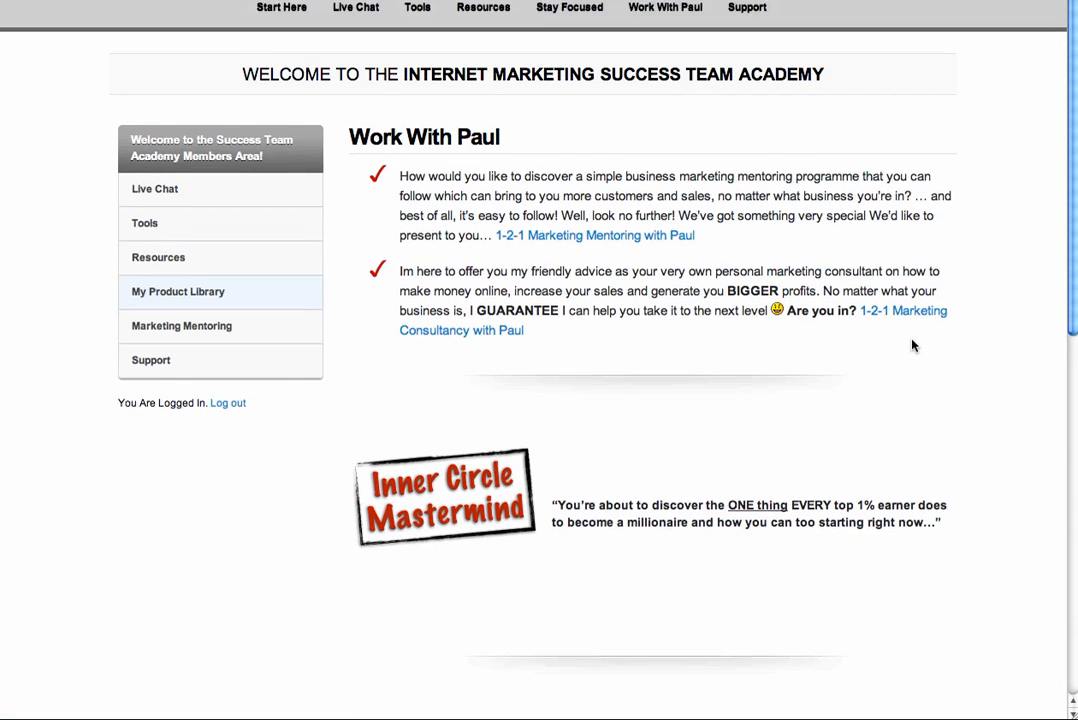
{"action": "scroll", "scroll_direction": "down", "scroll_amount": 3}
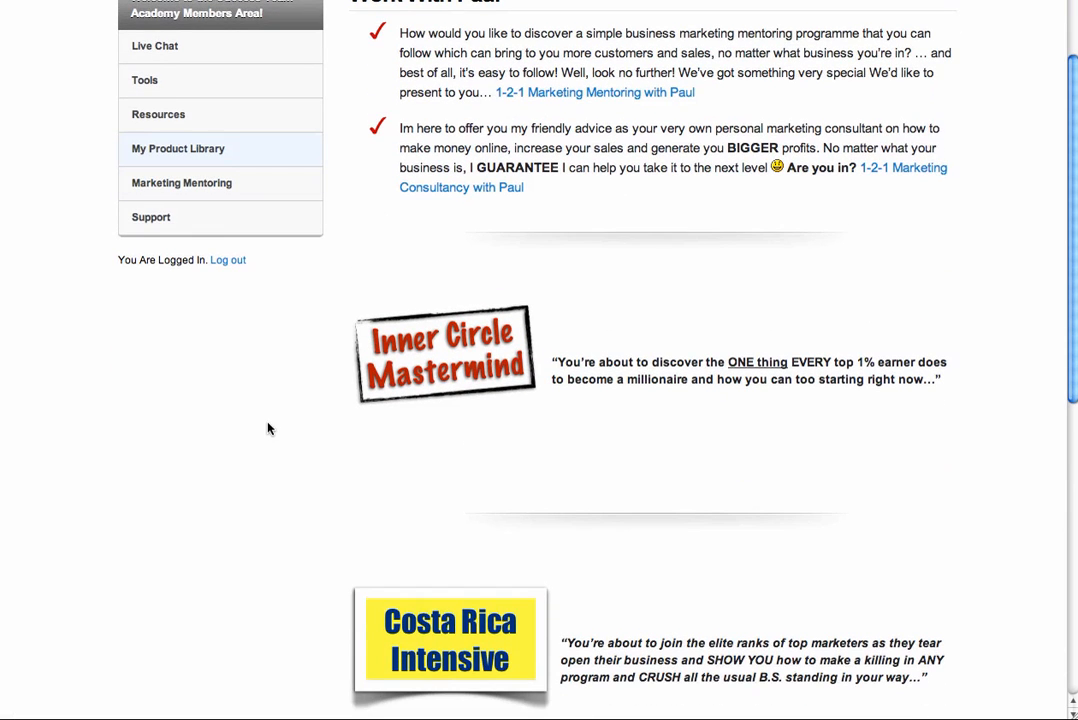
{"action": "mouse_move", "coordinate": [385, 378]}
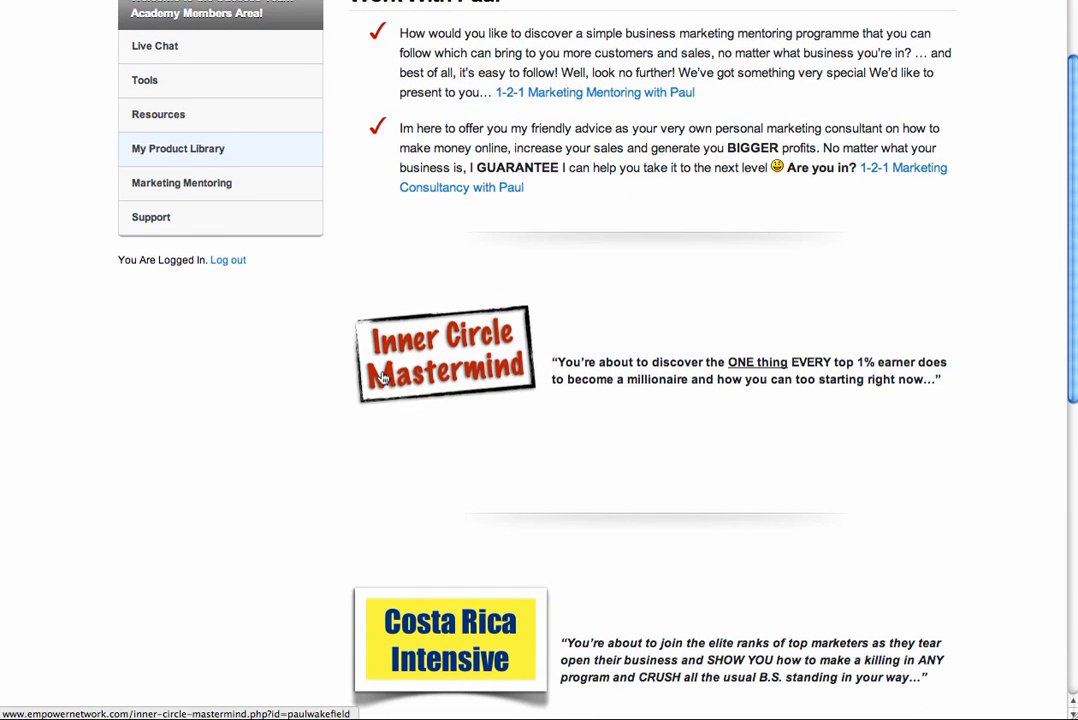
{"action": "scroll", "scroll_direction": "down", "scroll_amount": 3}
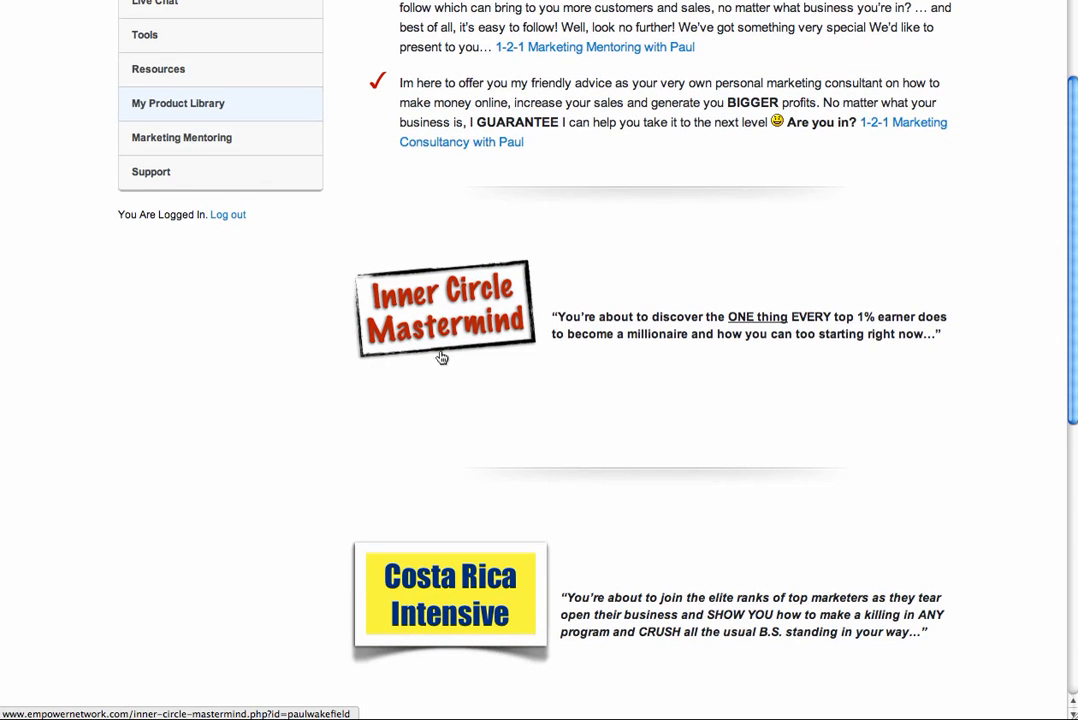
{"action": "scroll", "scroll_direction": "down", "scroll_amount": 3}
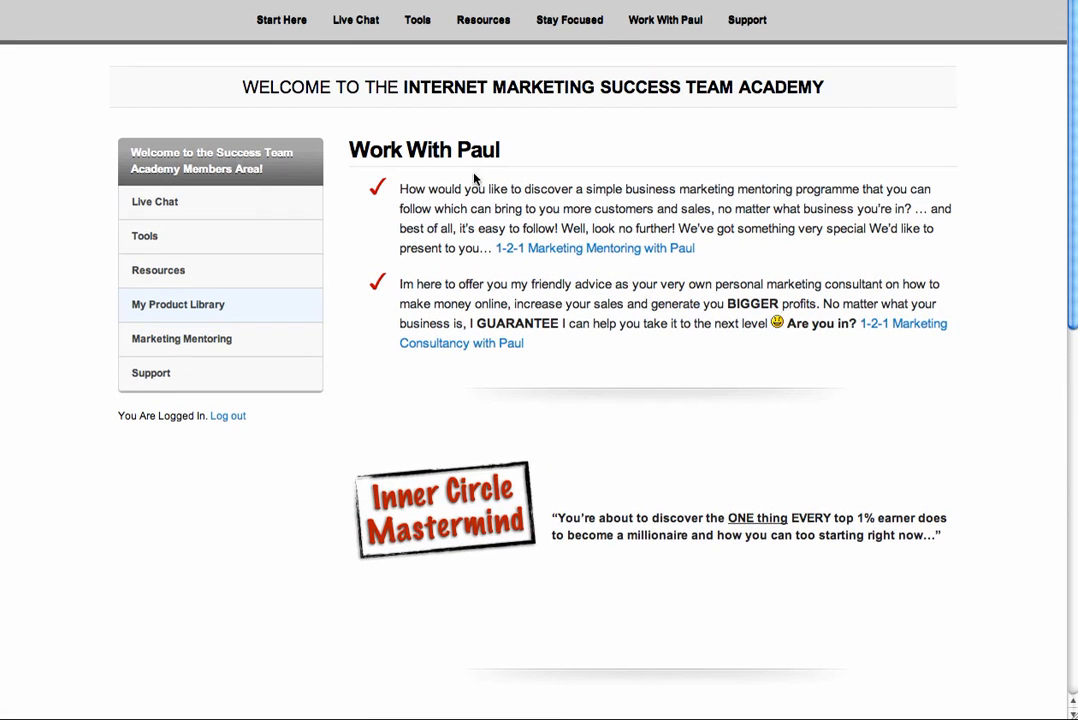
{"action": "scroll", "scroll_direction": "down", "scroll_amount": 3}
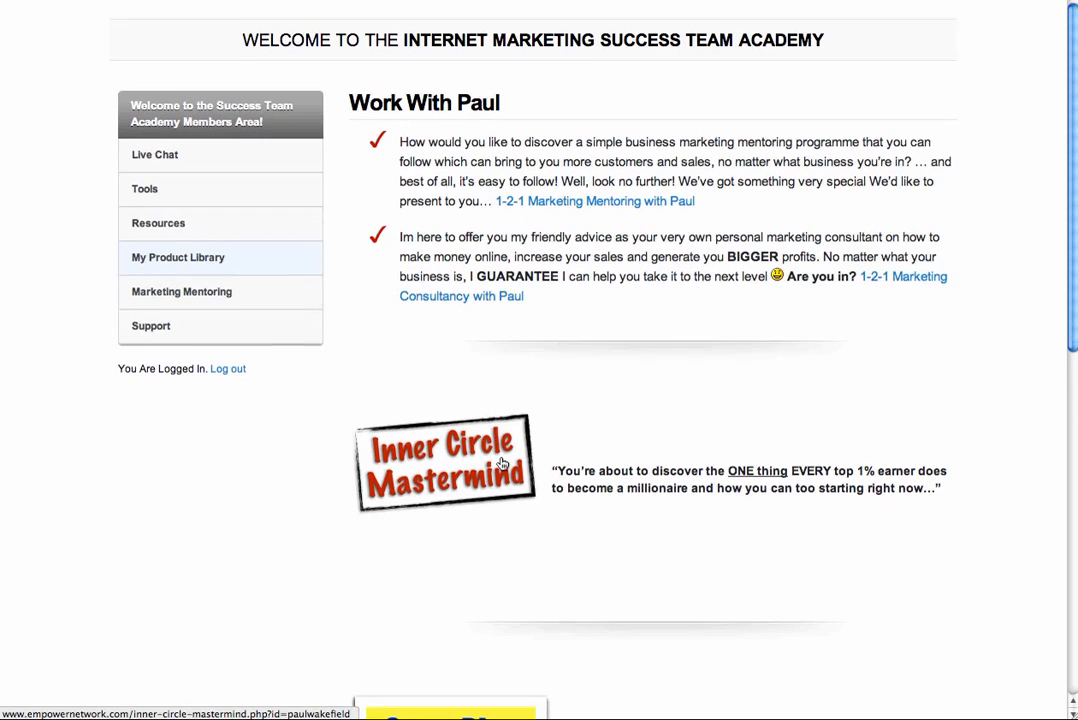
{"action": "scroll", "scroll_direction": "down", "scroll_amount": 3}
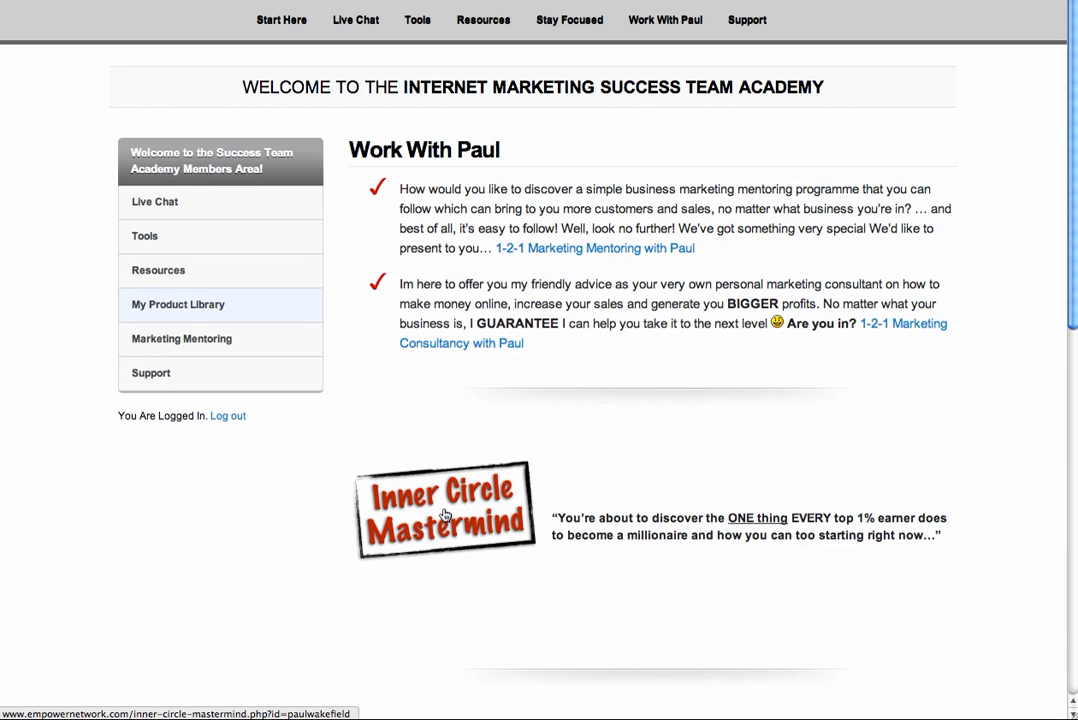
{"action": "mouse_move", "coordinate": [457, 510]}
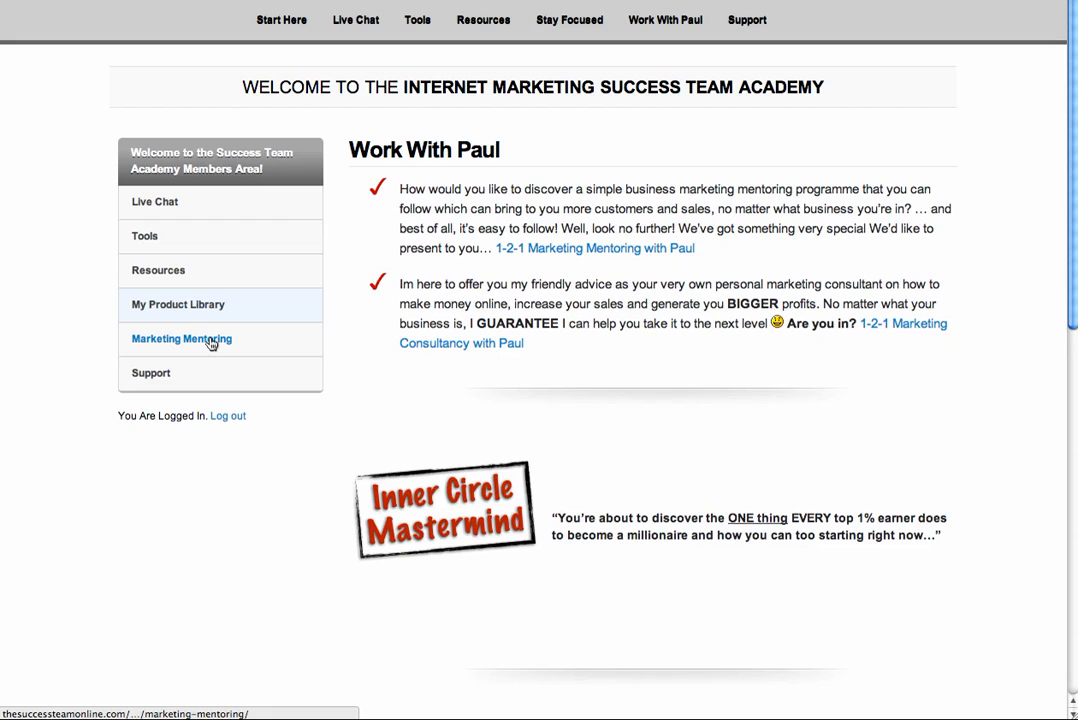
{"action": "left_click", "coordinate": [181, 338]}
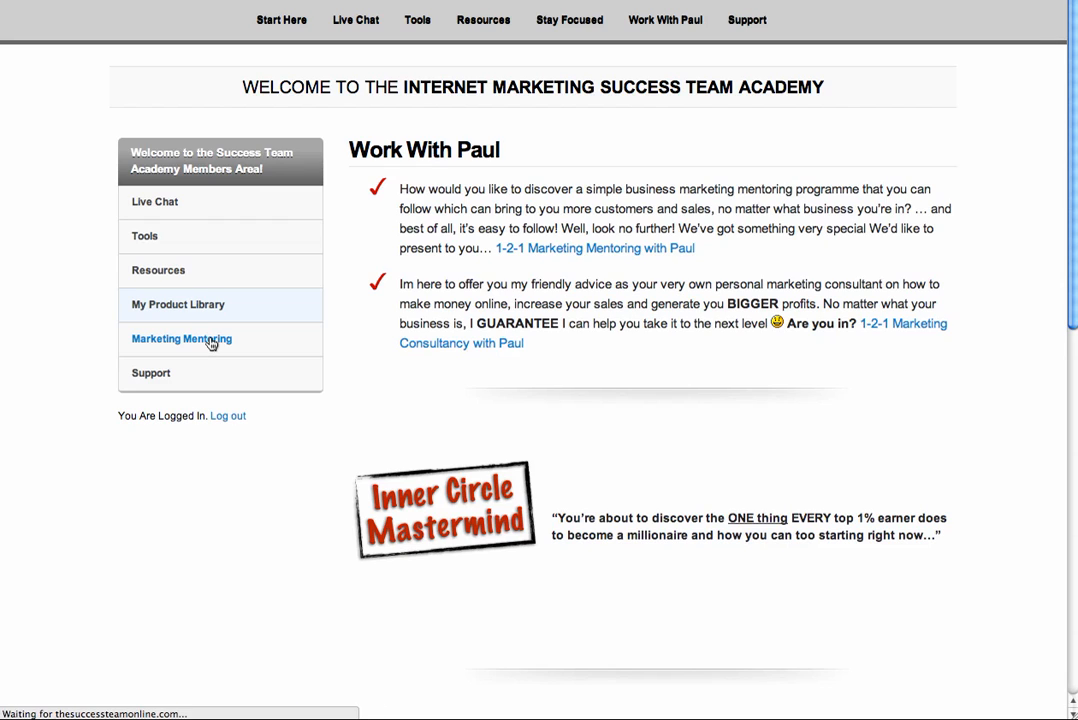
{"action": "left_click", "coordinate": [181, 338]}
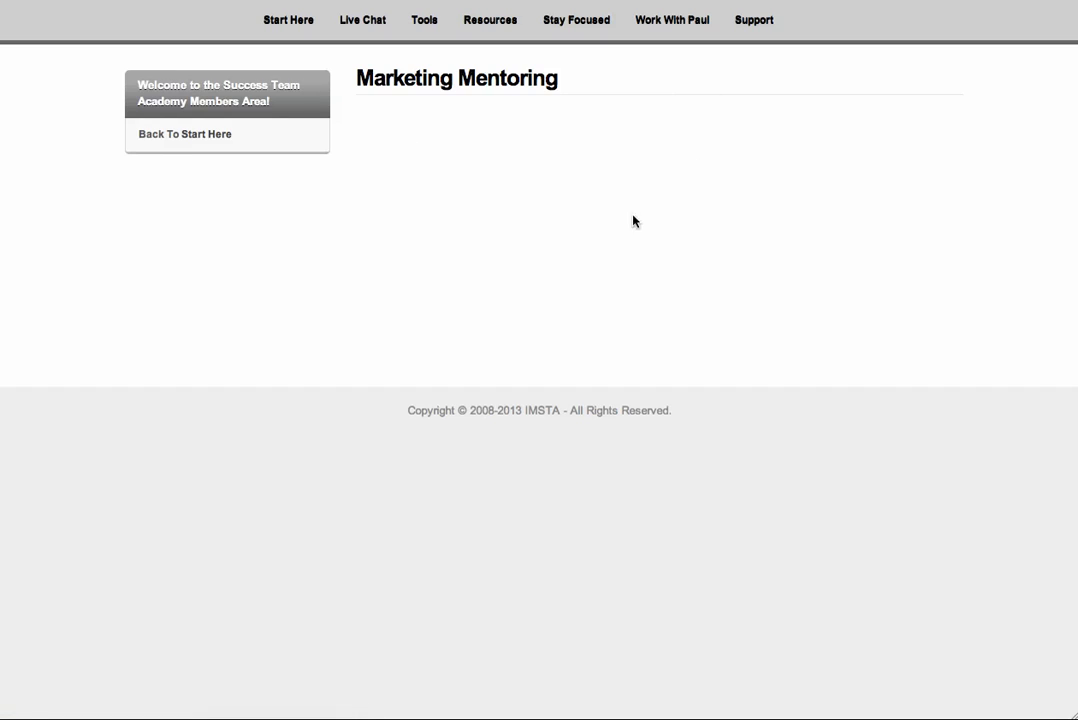
{"action": "mouse_move", "coordinate": [568, 259]}
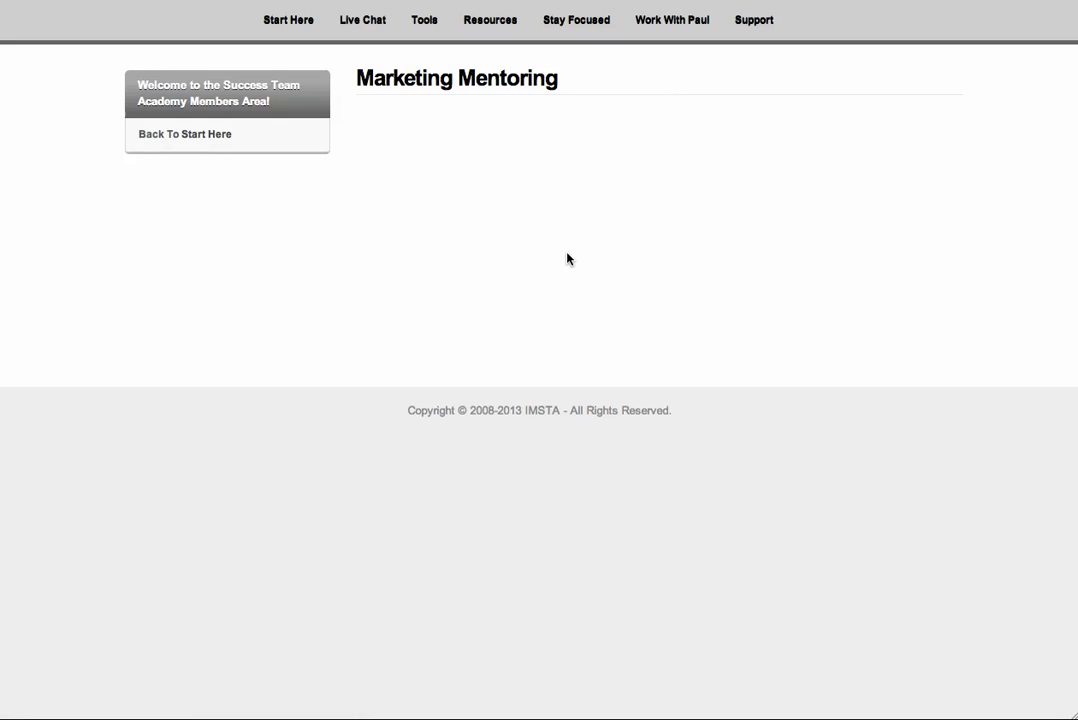
{"action": "mouse_move", "coordinate": [575, 263]}
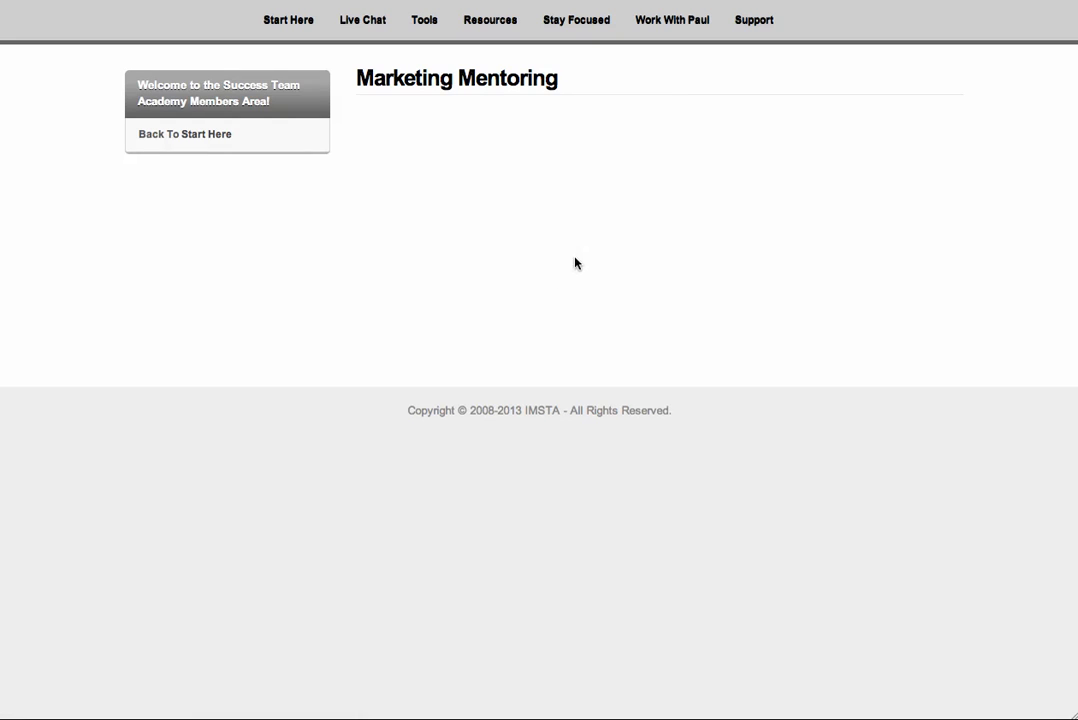
{"action": "mouse_move", "coordinate": [573, 54]}
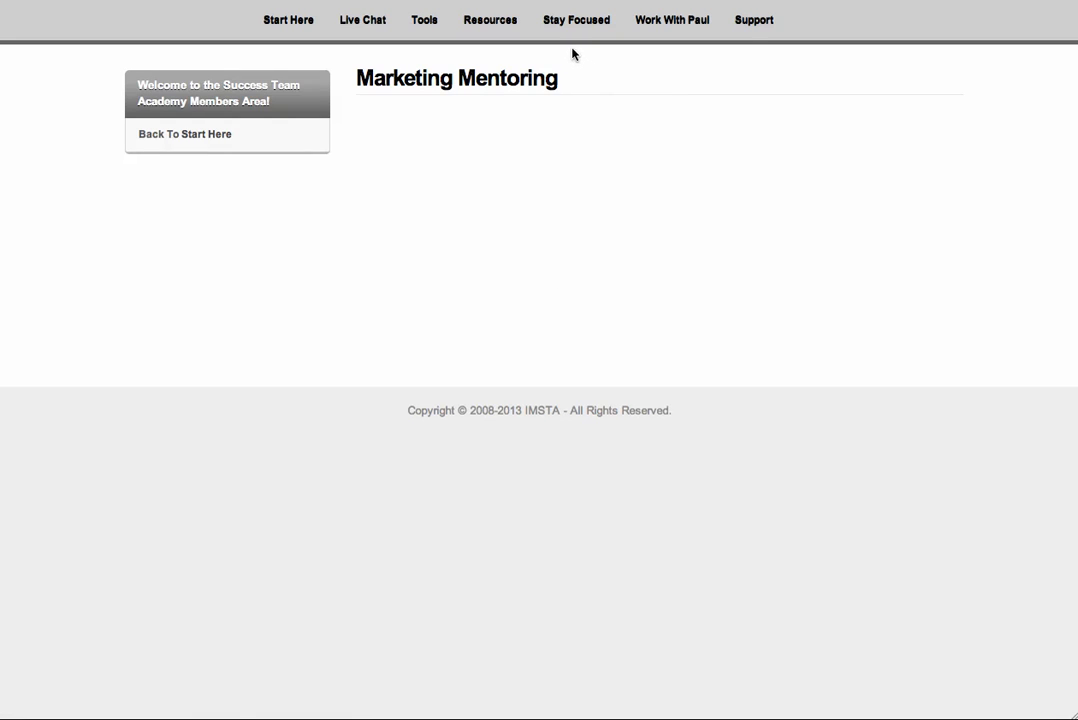
- Open Session 1 – Building The Foundation from the Stay Focused dropdown
{"action": "left_click", "coordinate": [576, 20]}
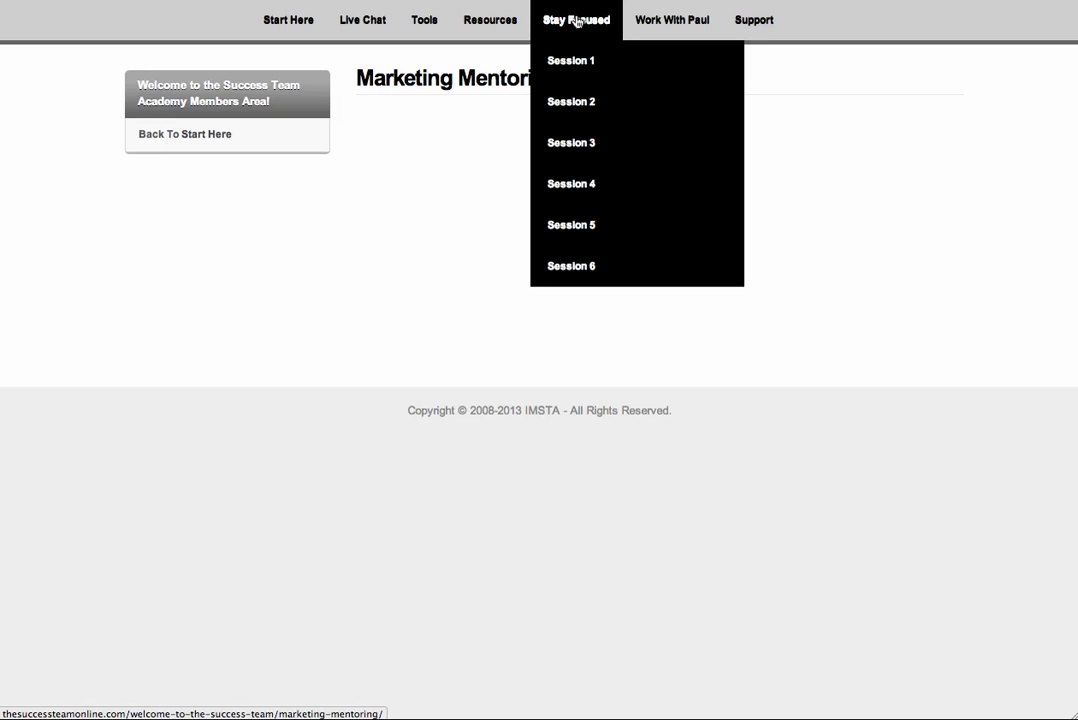
{"action": "mouse_move", "coordinate": [570, 61]}
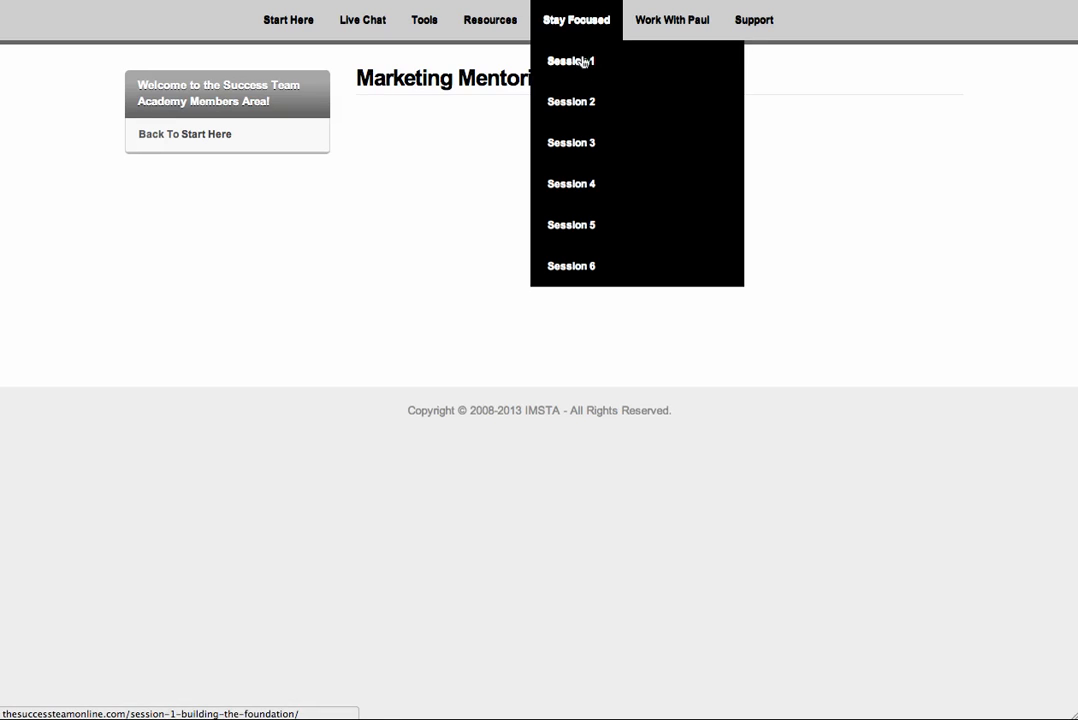
{"action": "left_click", "coordinate": [570, 61]}
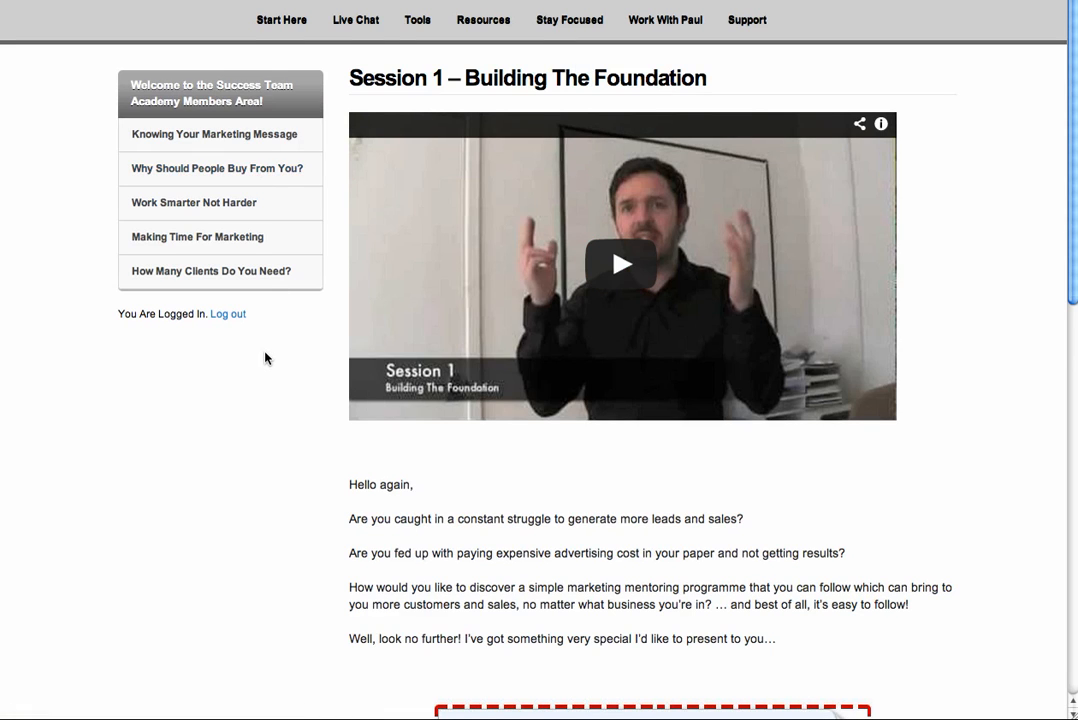
{"action": "mouse_move", "coordinate": [193, 202]}
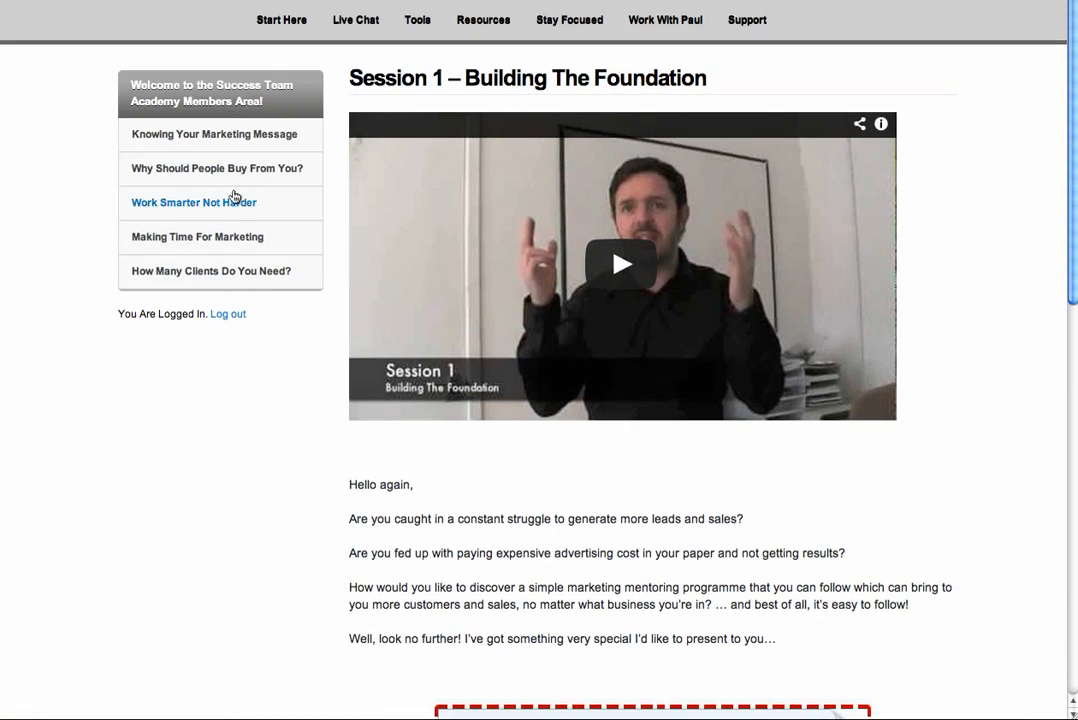
- Open the 'Why Should People Buy From You?' lesson and scroll through it
{"action": "left_click", "coordinate": [215, 168]}
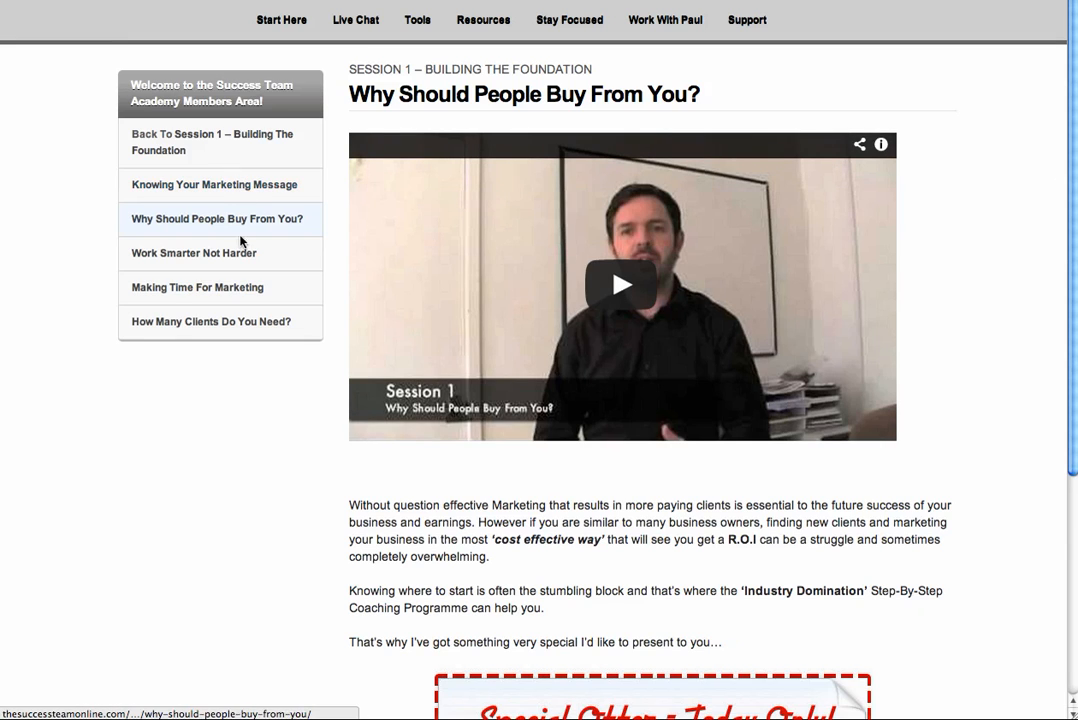
{"action": "mouse_move", "coordinate": [246, 282]}
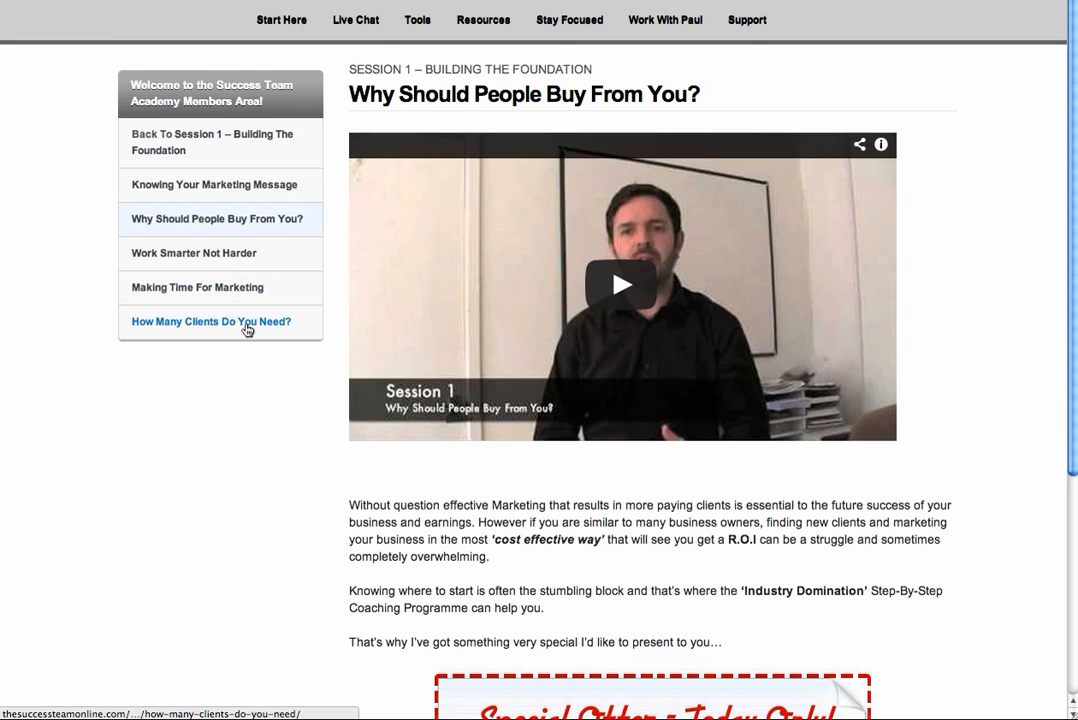
{"action": "mouse_move", "coordinate": [253, 371]}
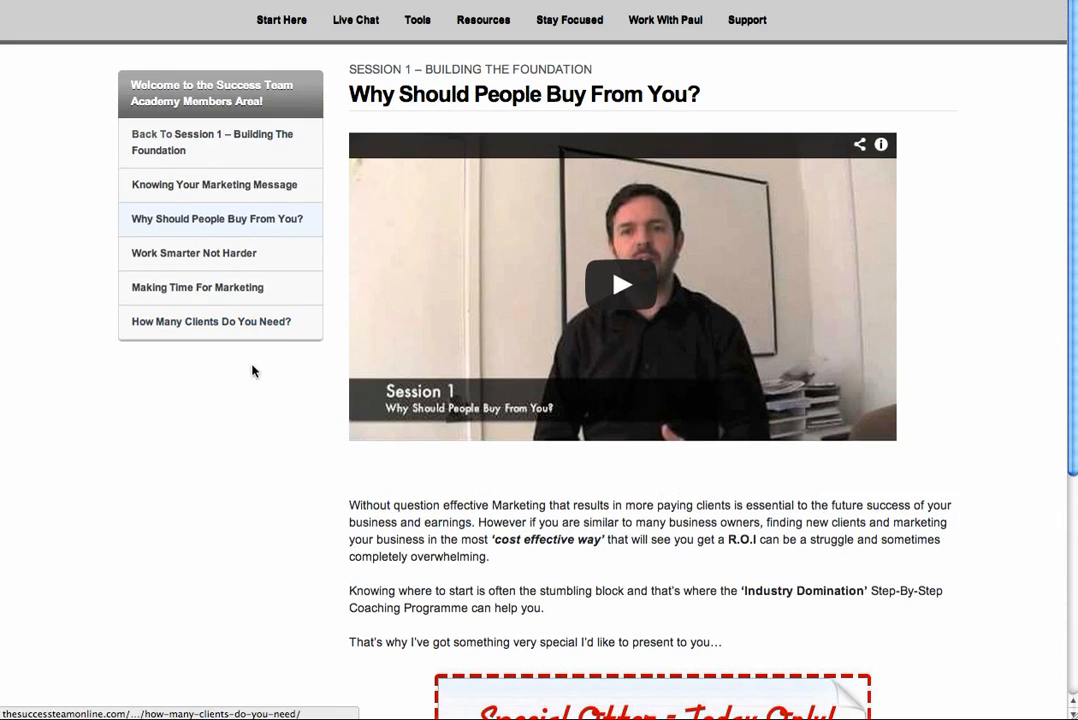
{"action": "mouse_move", "coordinate": [243, 396]}
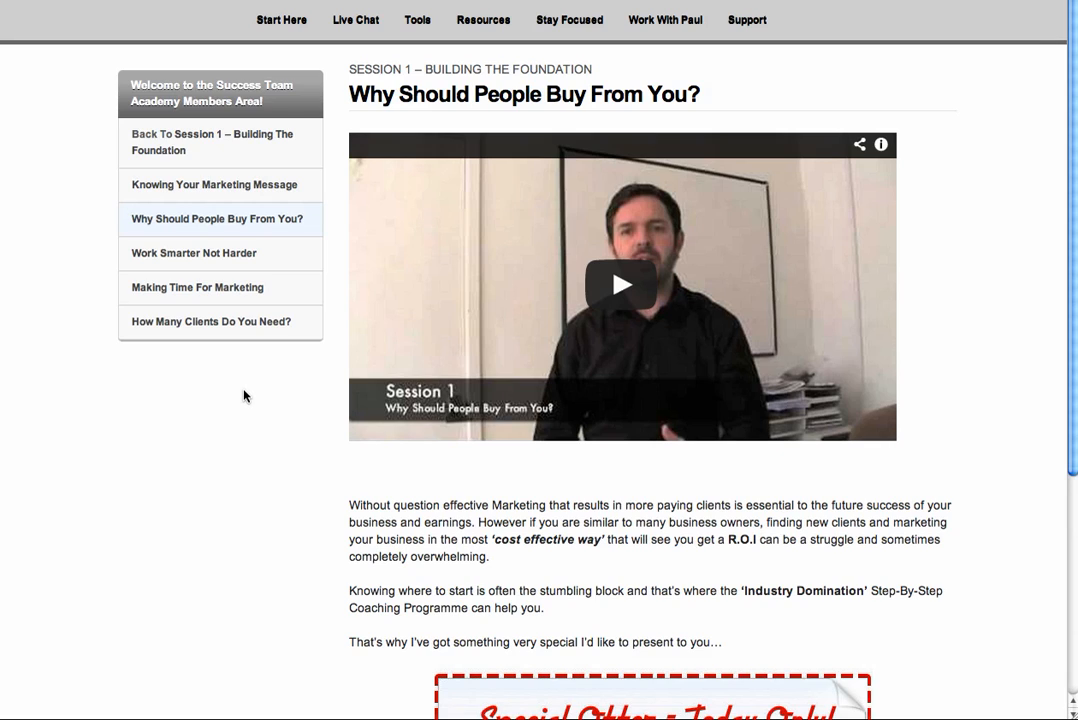
{"action": "mouse_move", "coordinate": [245, 390]}
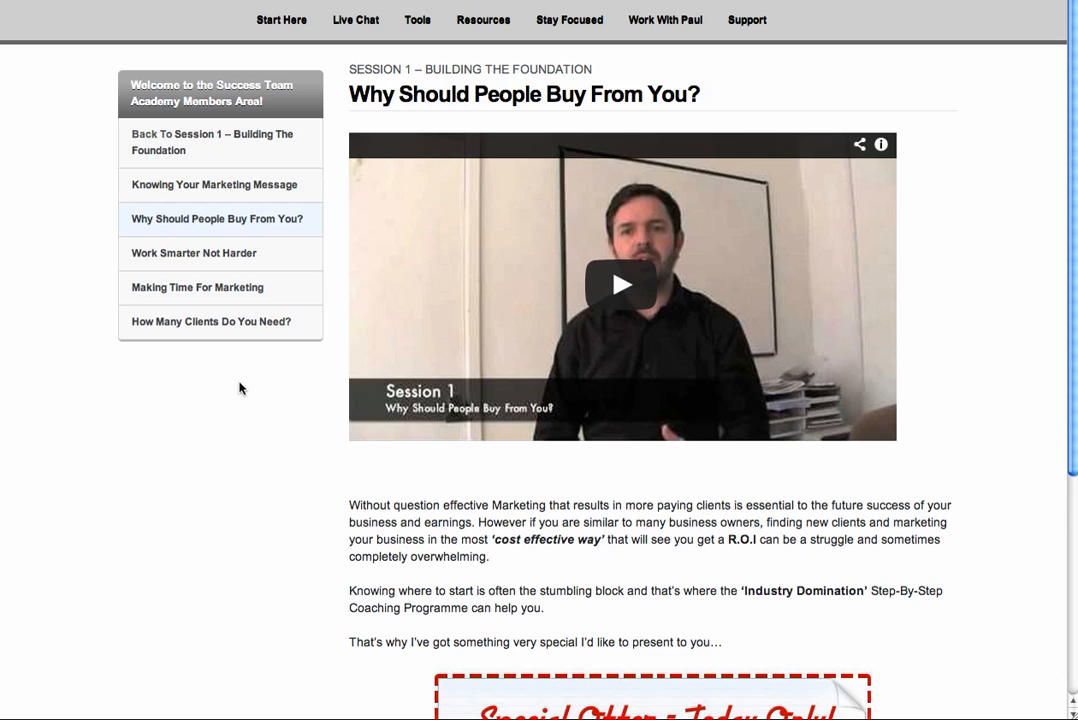
{"action": "scroll", "scroll_direction": "down", "scroll_amount": 3}
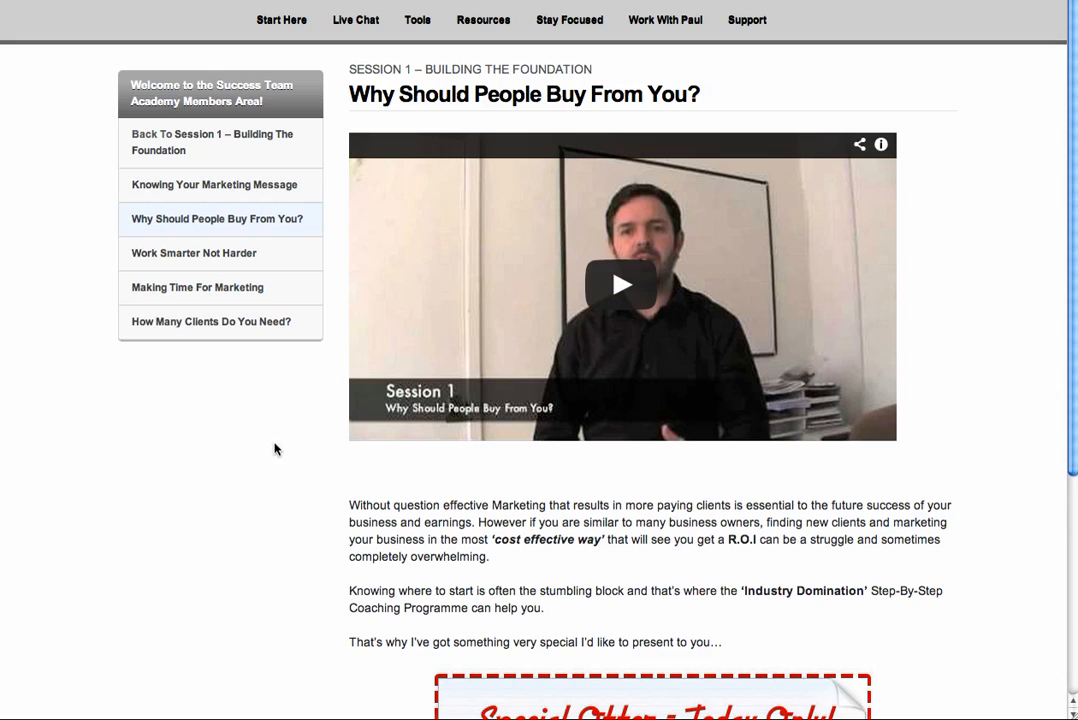
- Return to the Work With Paul page via the top navigation bar
{"action": "left_click", "coordinate": [569, 20]}
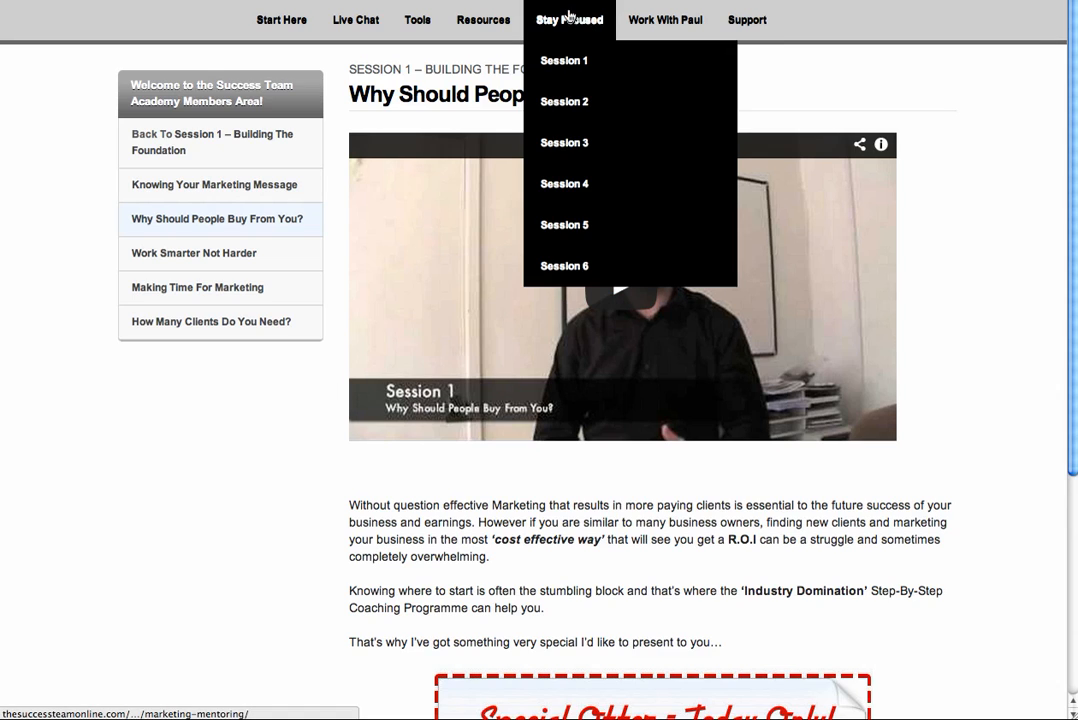
{"action": "mouse_move", "coordinate": [564, 184]}
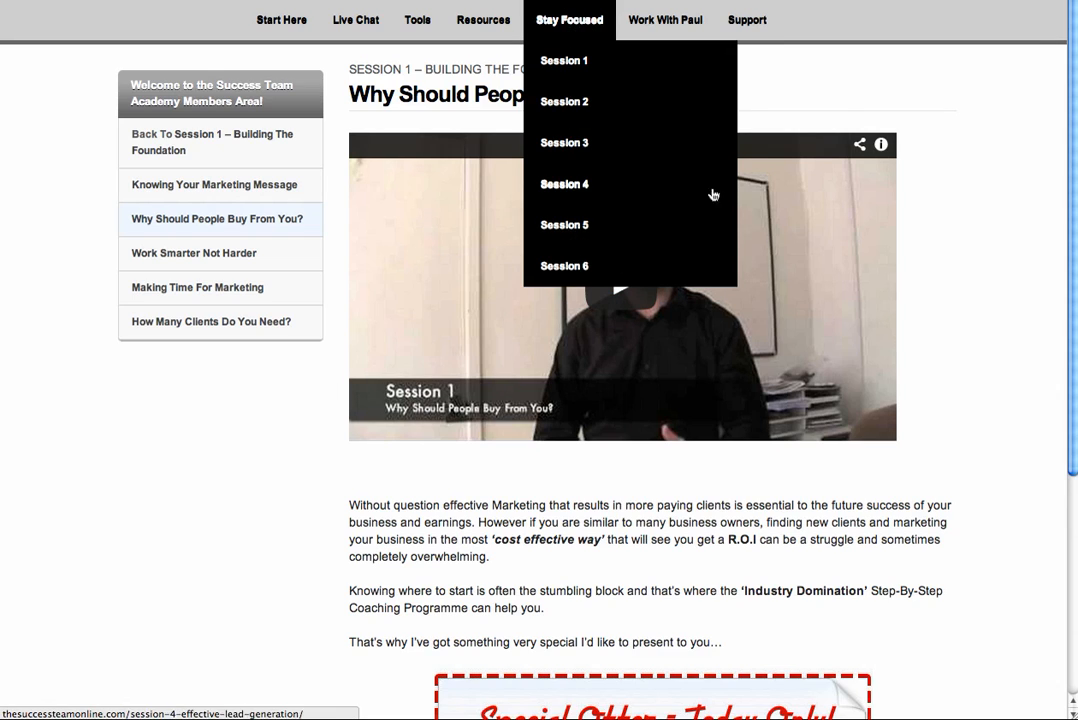
{"action": "left_click", "coordinate": [665, 20]}
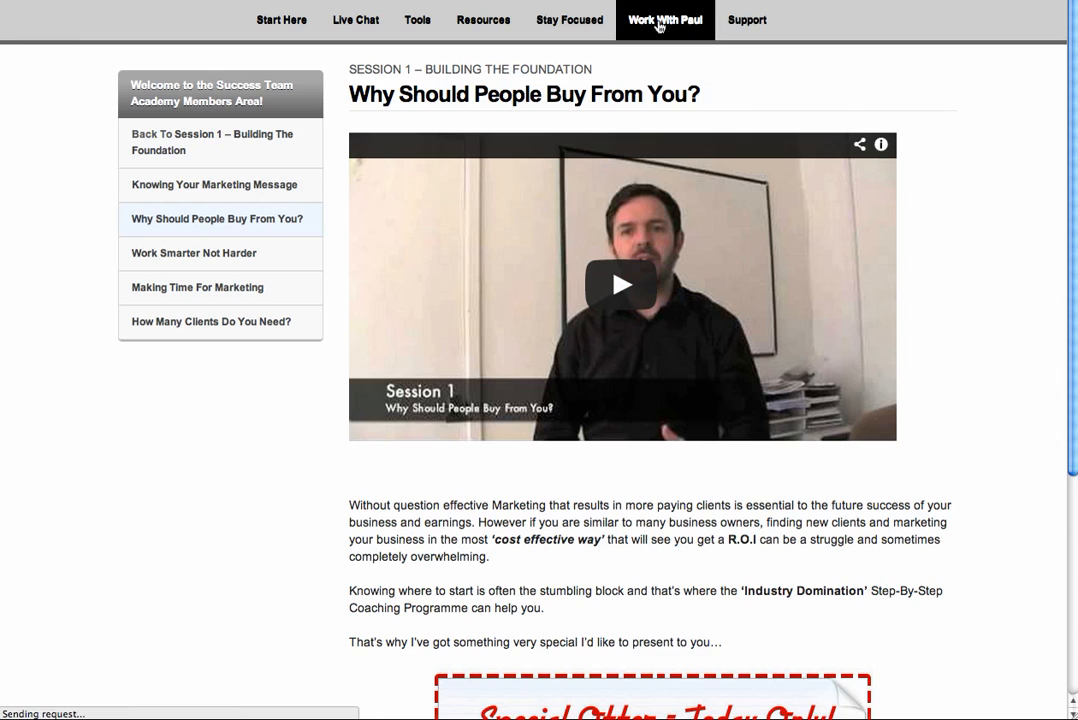
{"action": "left_click", "coordinate": [664, 20]}
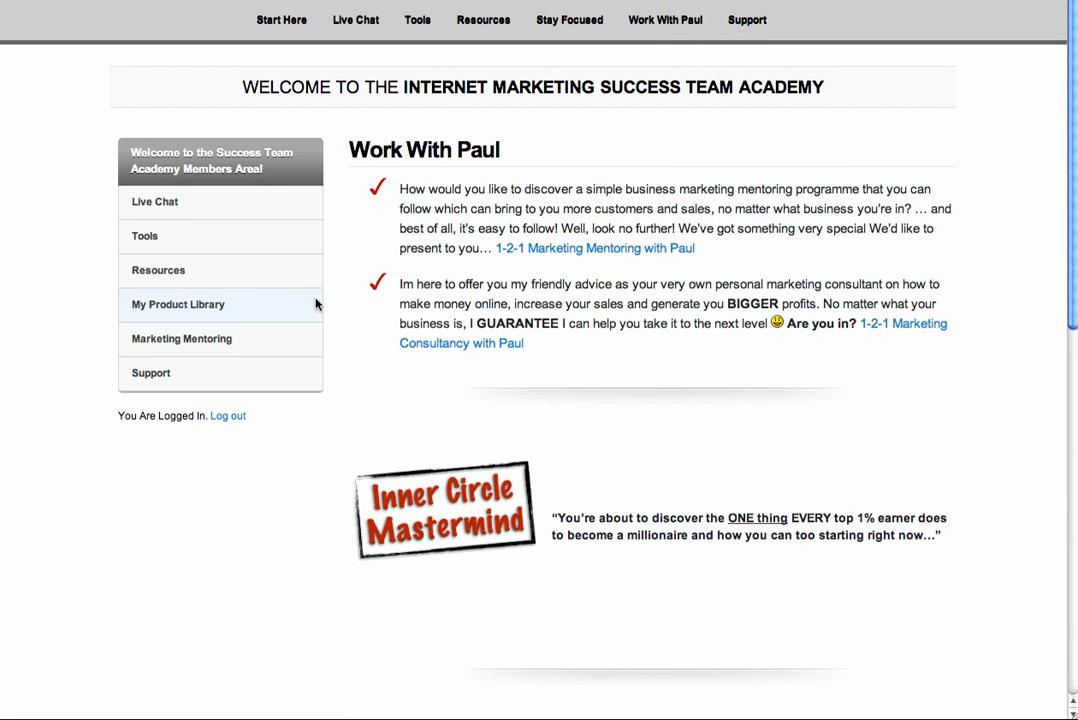
{"action": "mouse_move", "coordinate": [477, 204]}
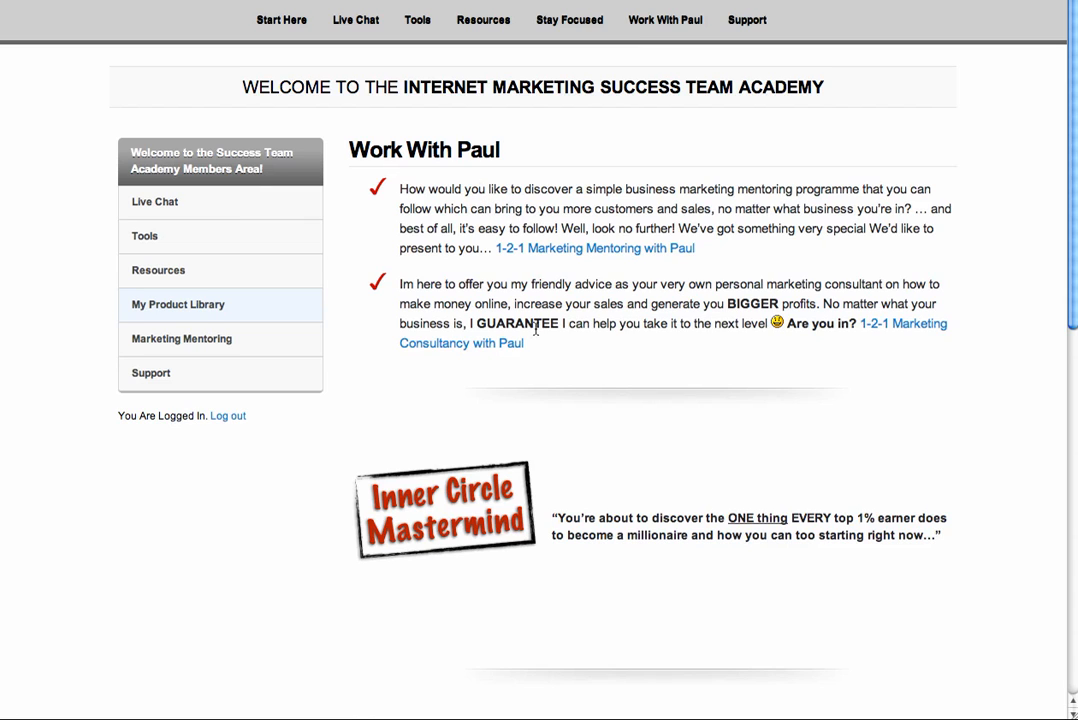
{"action": "mouse_move", "coordinate": [570, 361]}
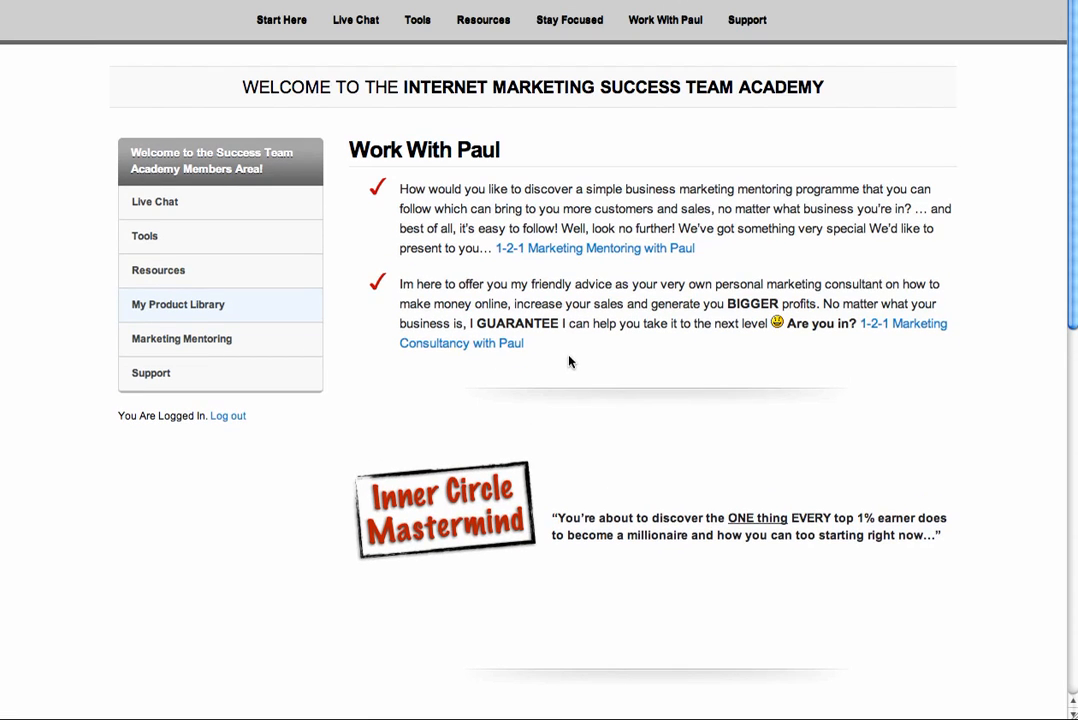
- Open the Support page from the top navigation bar
{"action": "left_click", "coordinate": [746, 19]}
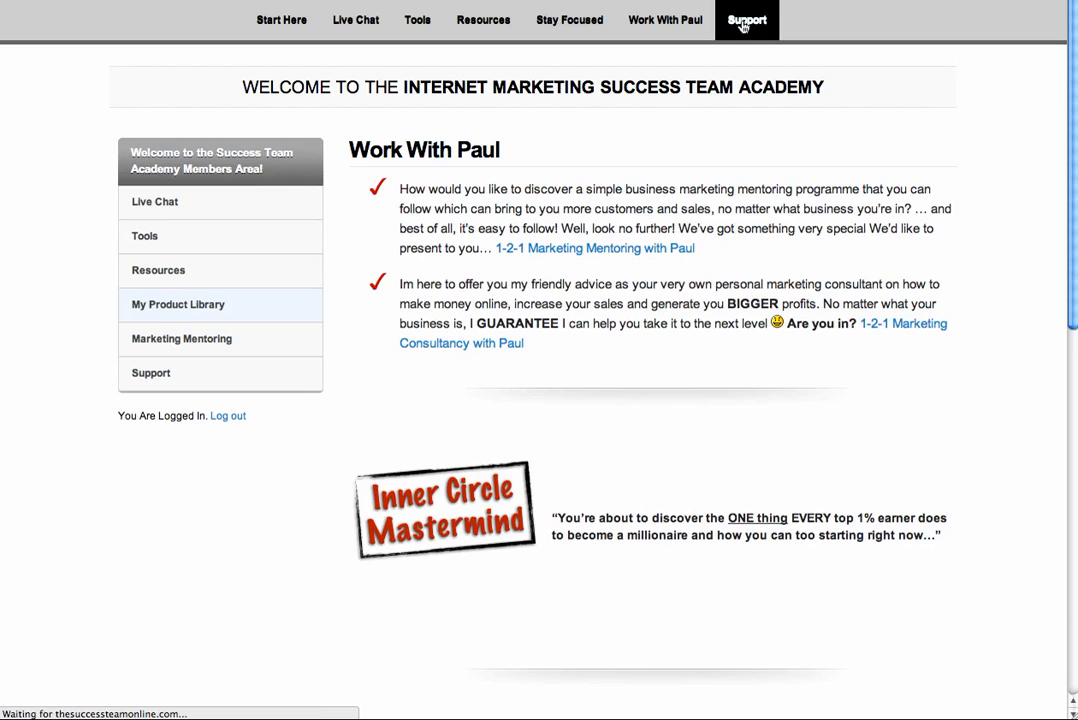
{"action": "left_click", "coordinate": [746, 20]}
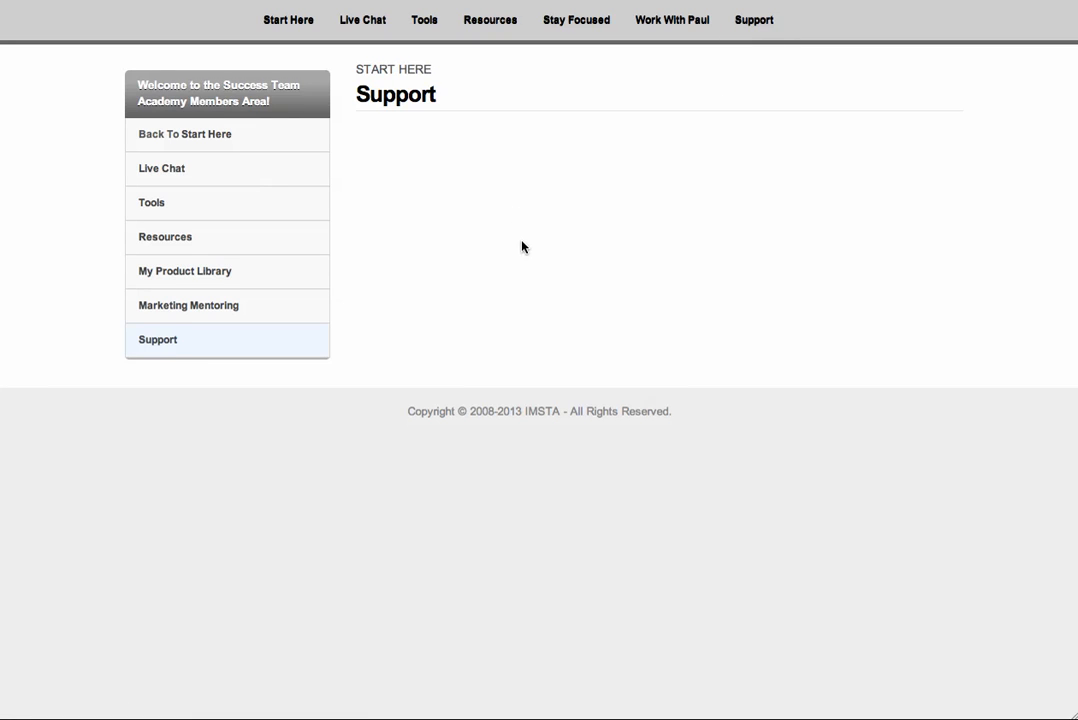
{"action": "mouse_move", "coordinate": [527, 247]}
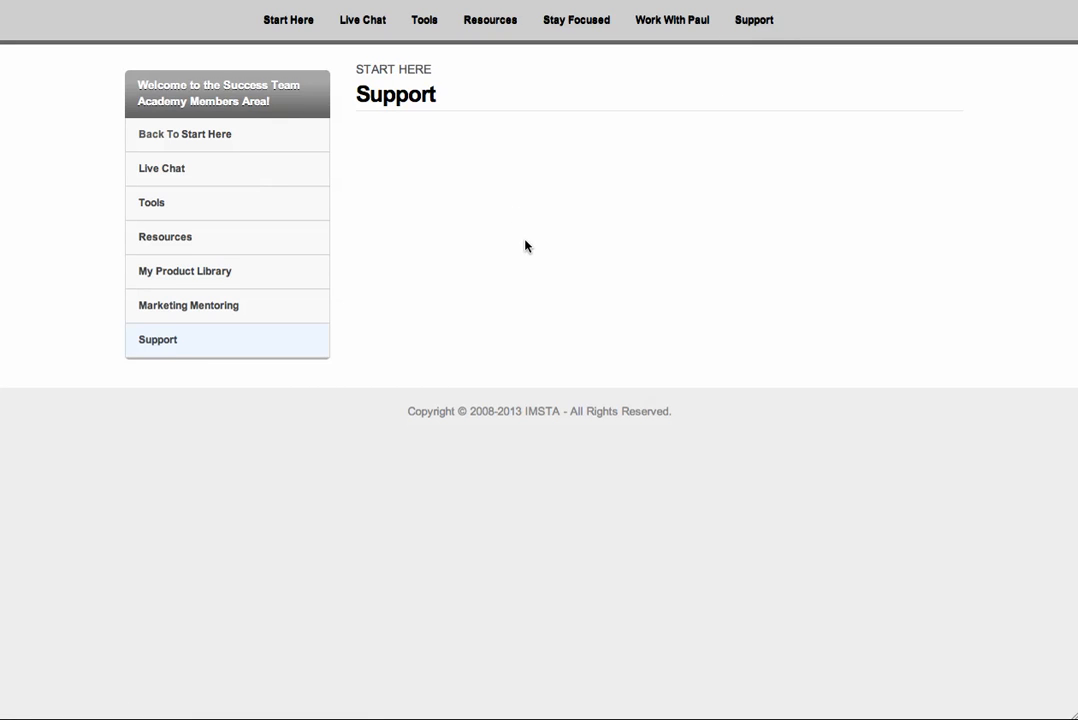
{"action": "mouse_move", "coordinate": [529, 246]}
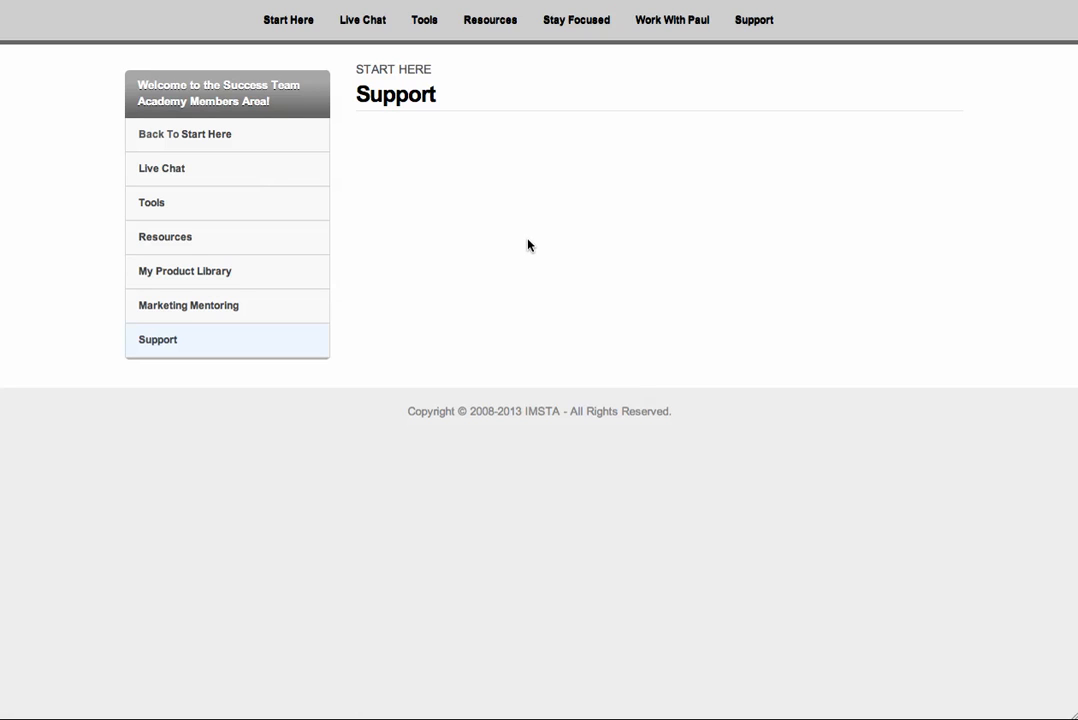
{"action": "mouse_move", "coordinate": [518, 256]}
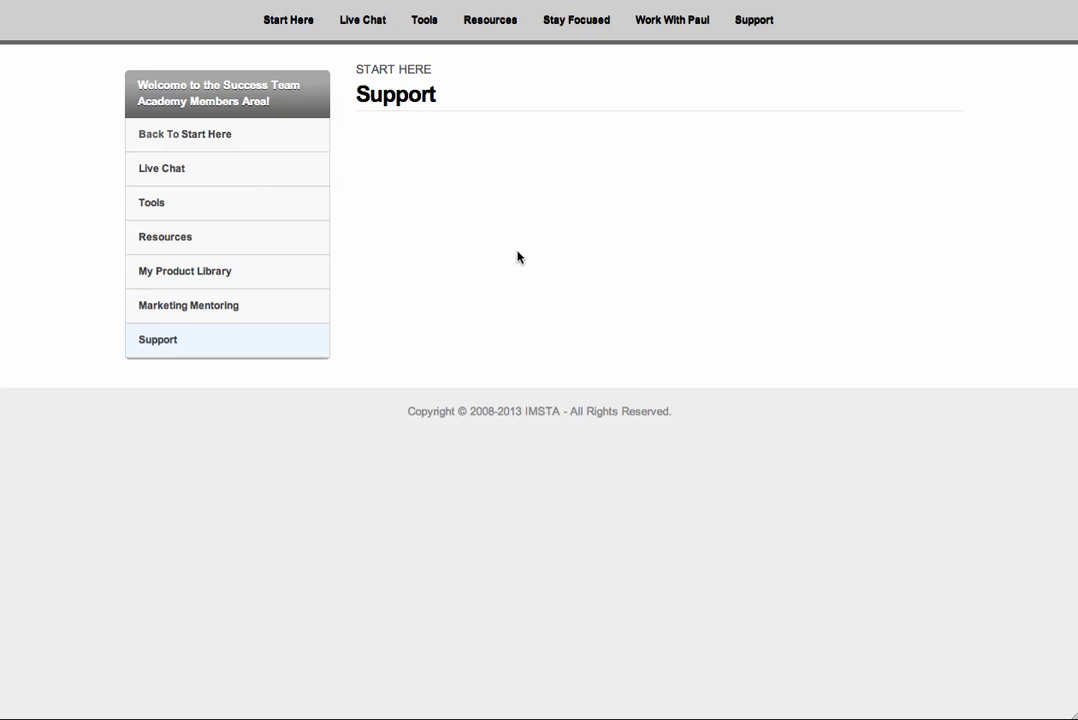
{"action": "mouse_move", "coordinate": [525, 253]}
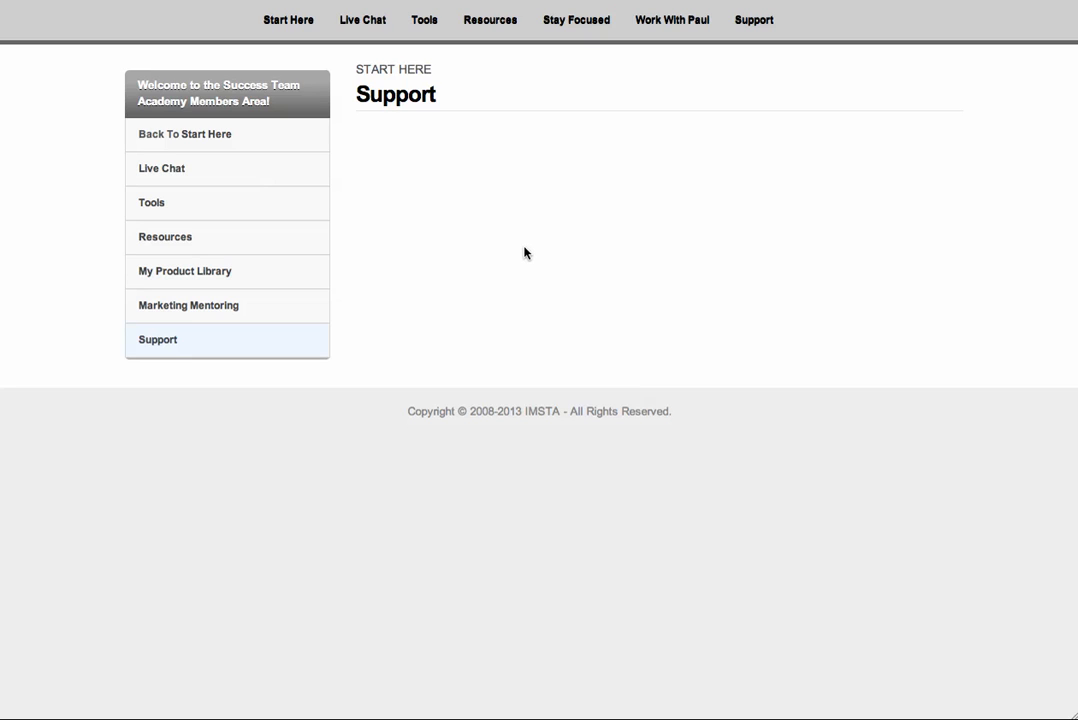
{"action": "mouse_move", "coordinate": [206, 134]}
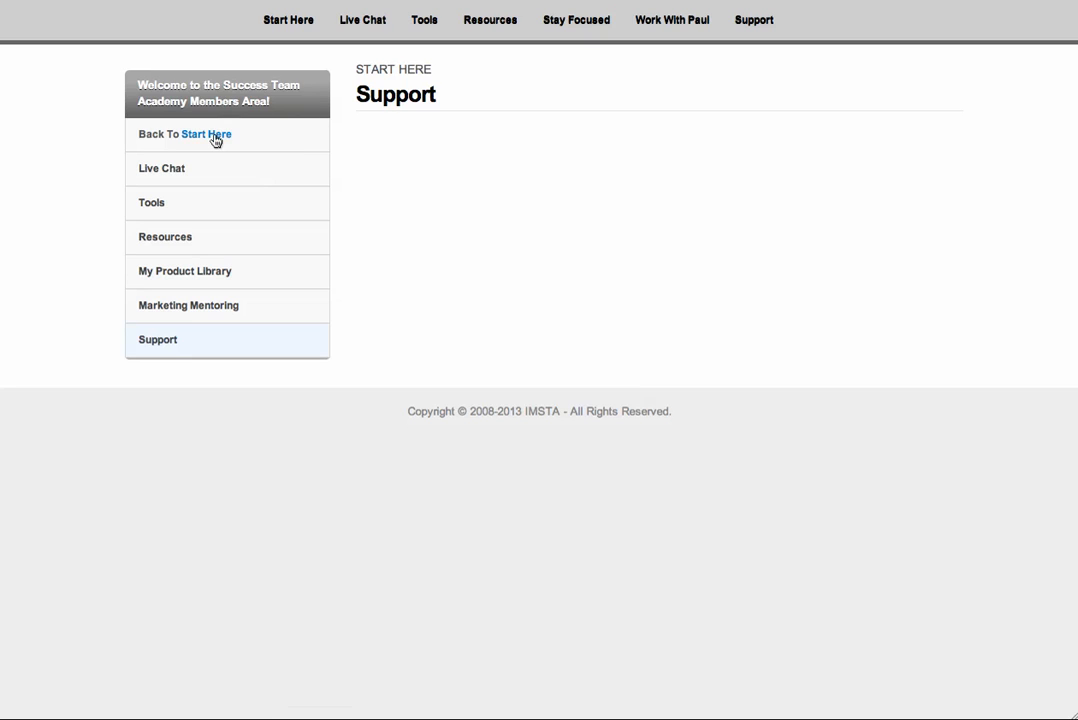
- Return to the members dashboard using 'Back To Start Here' in the sidebar
{"action": "left_click", "coordinate": [205, 134]}
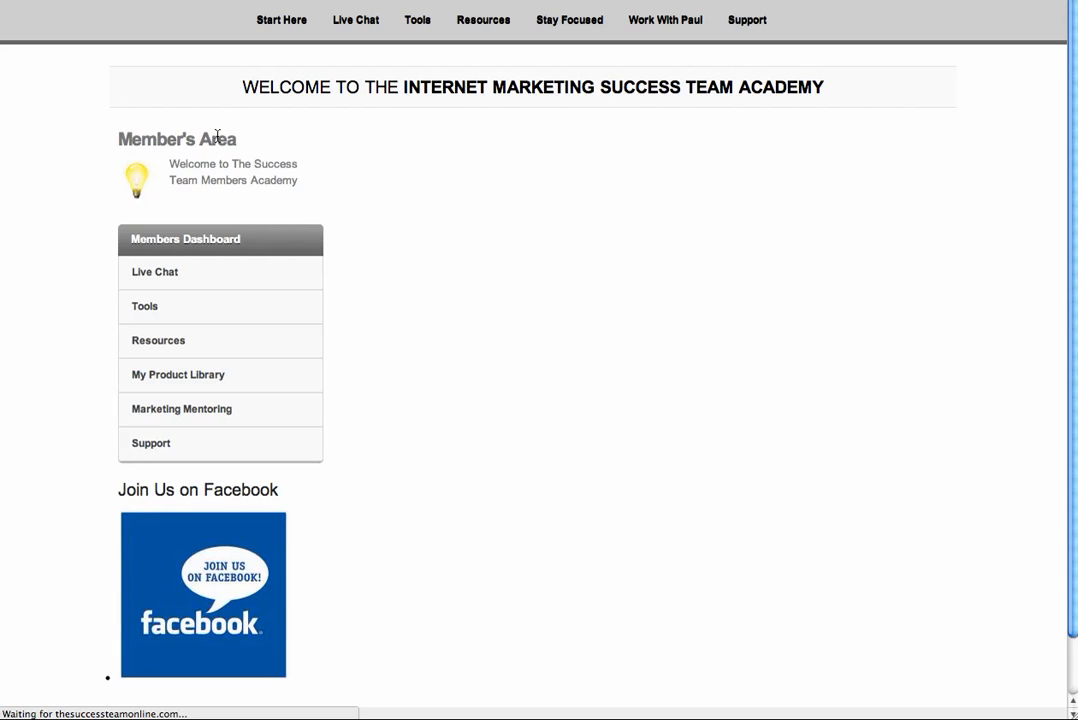
{"action": "mouse_move", "coordinate": [922, 225]}
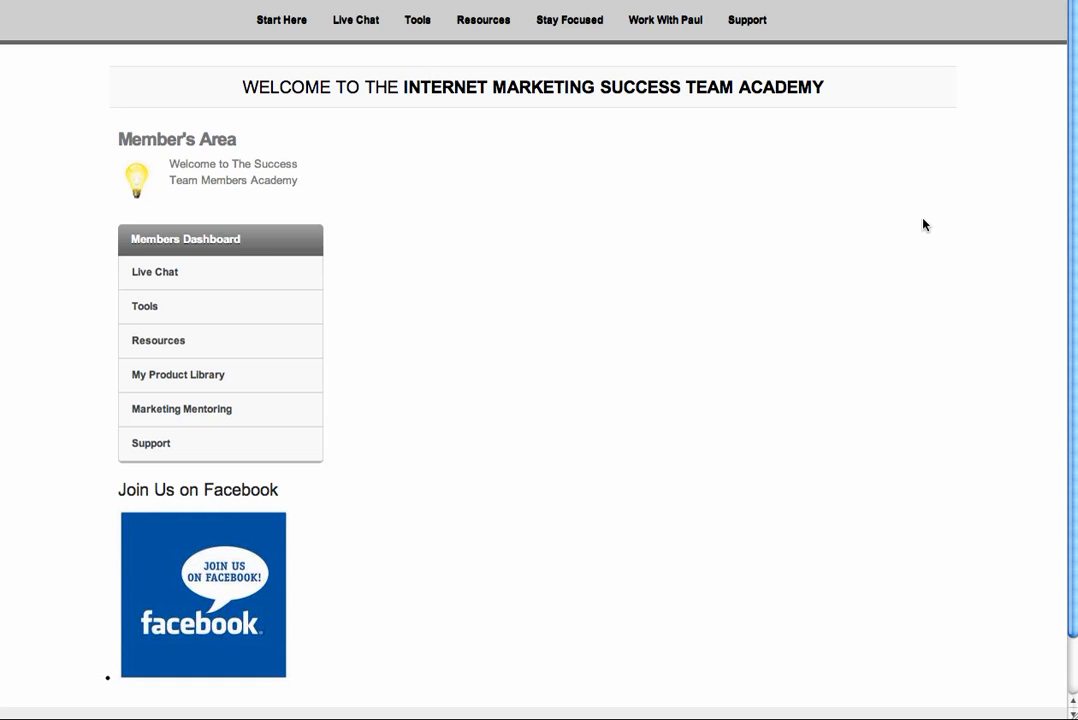
{"action": "mouse_move", "coordinate": [882, 340]}
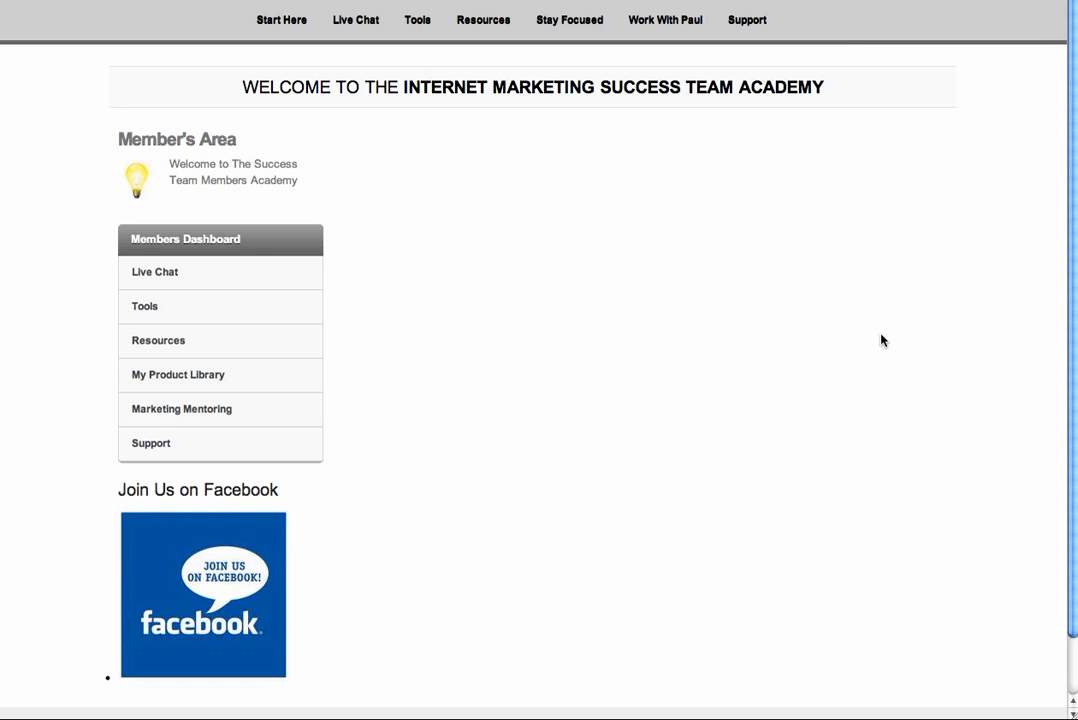